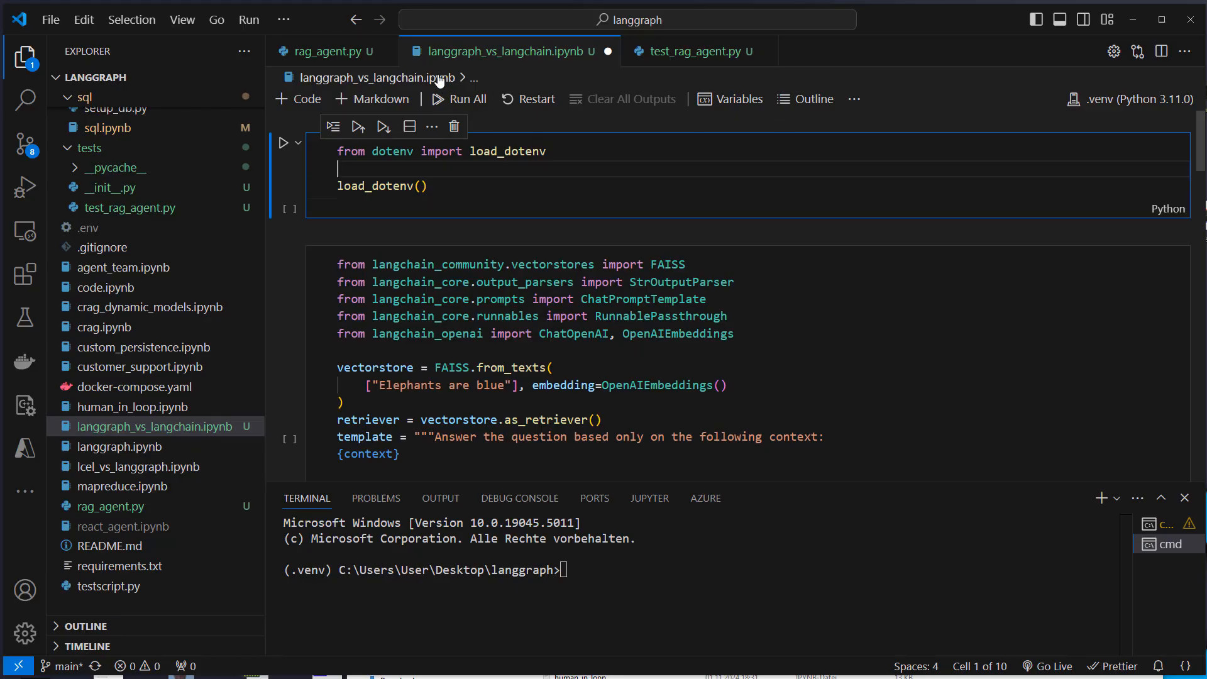
mouse_move(603, 51)
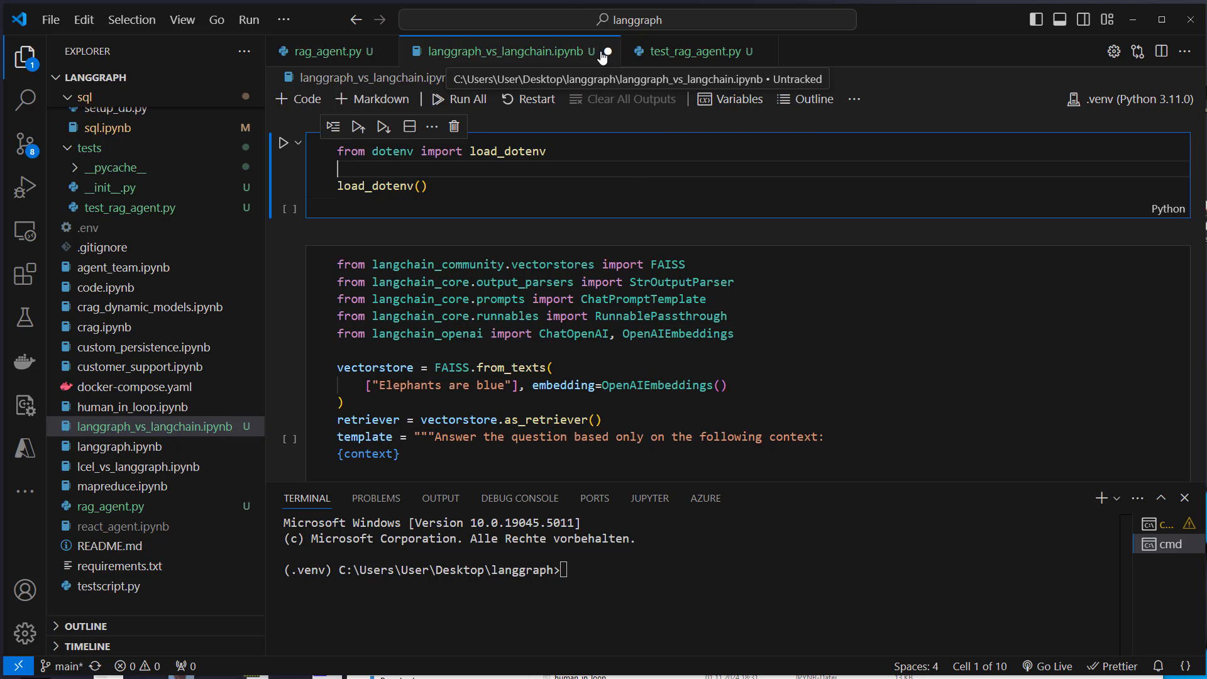
mouse_move(127, 386)
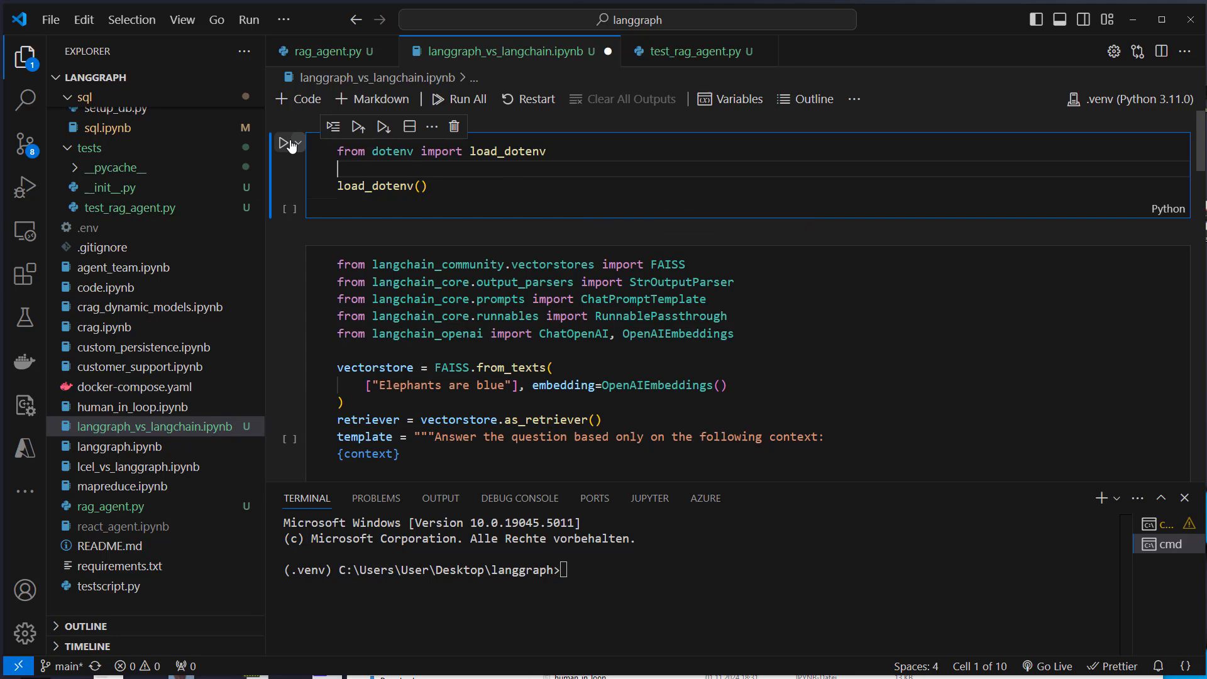
- Run the load_dotenv cell and the FAISS vectorstore, prompt and retrieval_chain setup cells
left_click(288, 144)
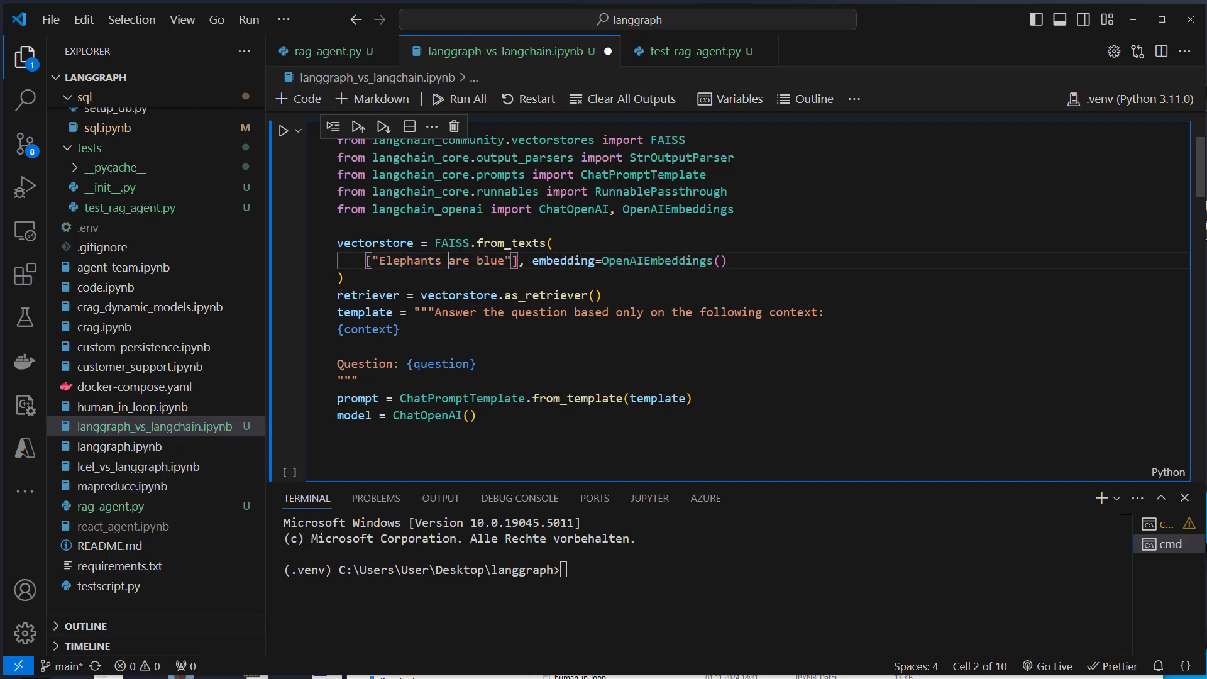
double_click(459, 261)
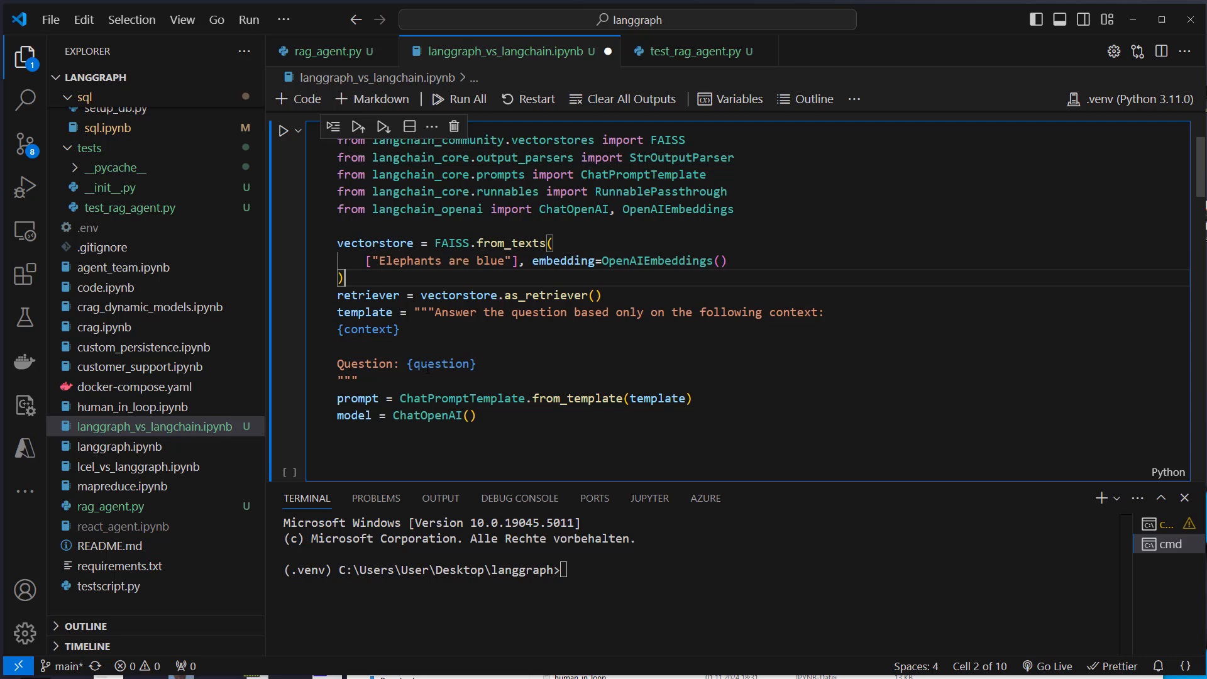
left_click_drag(432, 312, 558, 312)
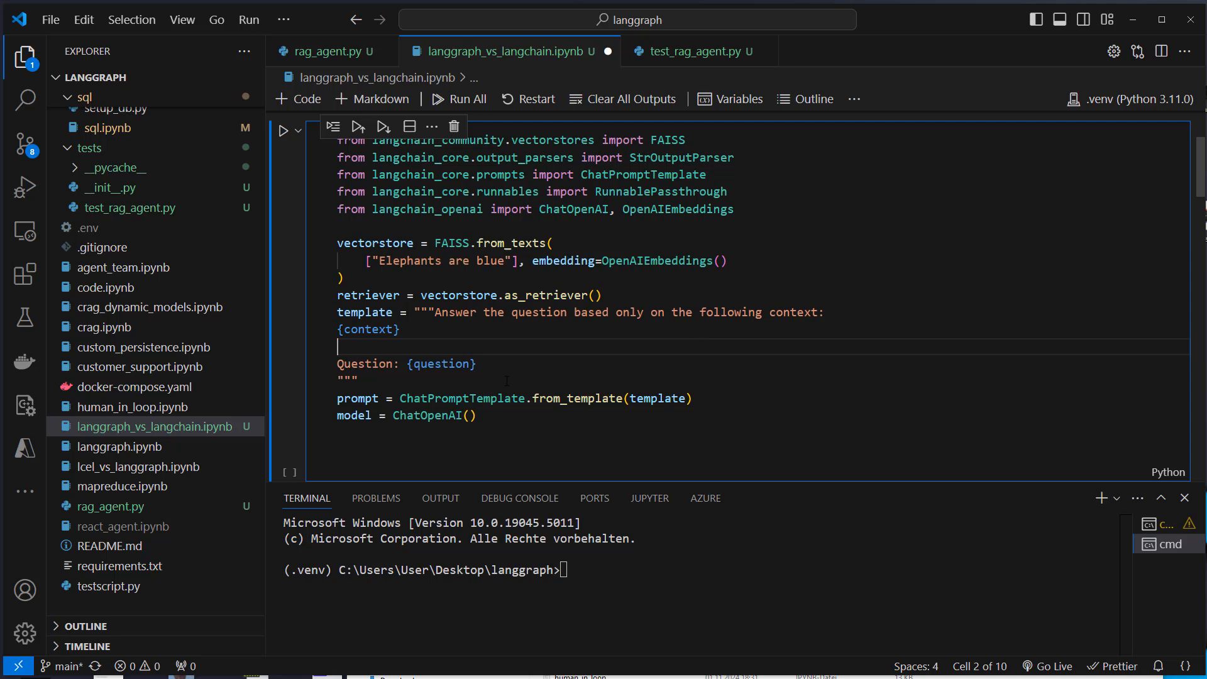
double_click(353, 416)
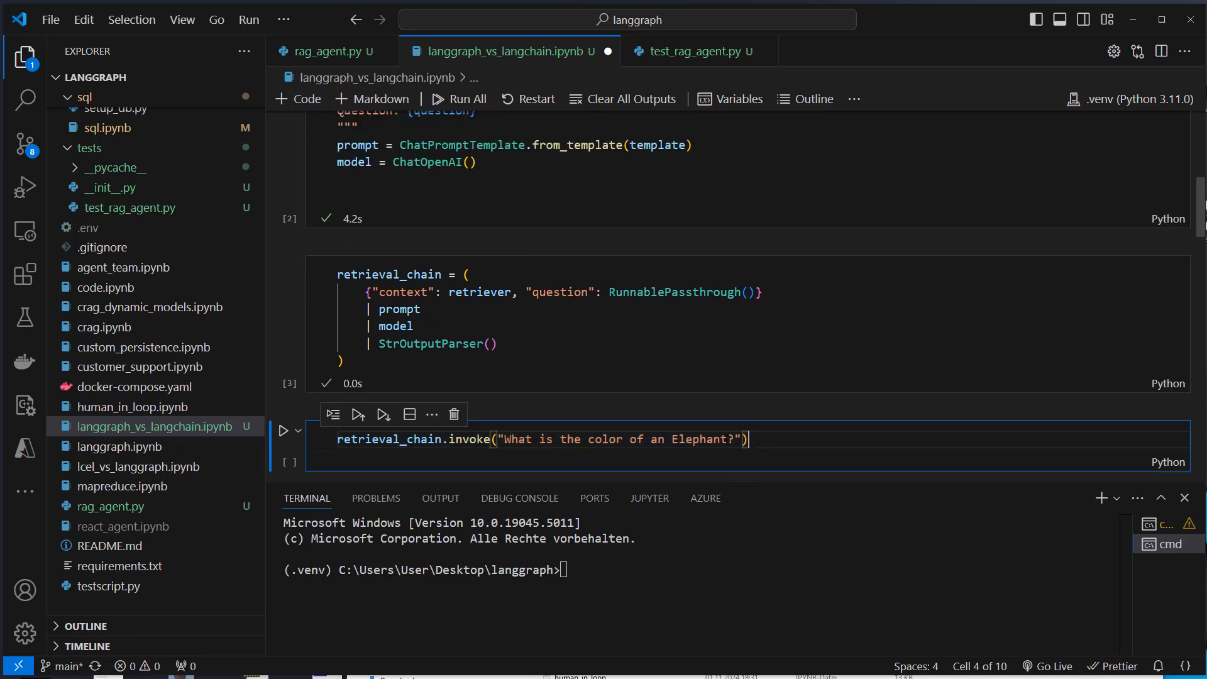
- Invoke the retrieval chain on the elephant-colour question, get 'Blue', and scroll to Langgraph
left_click(284, 429)
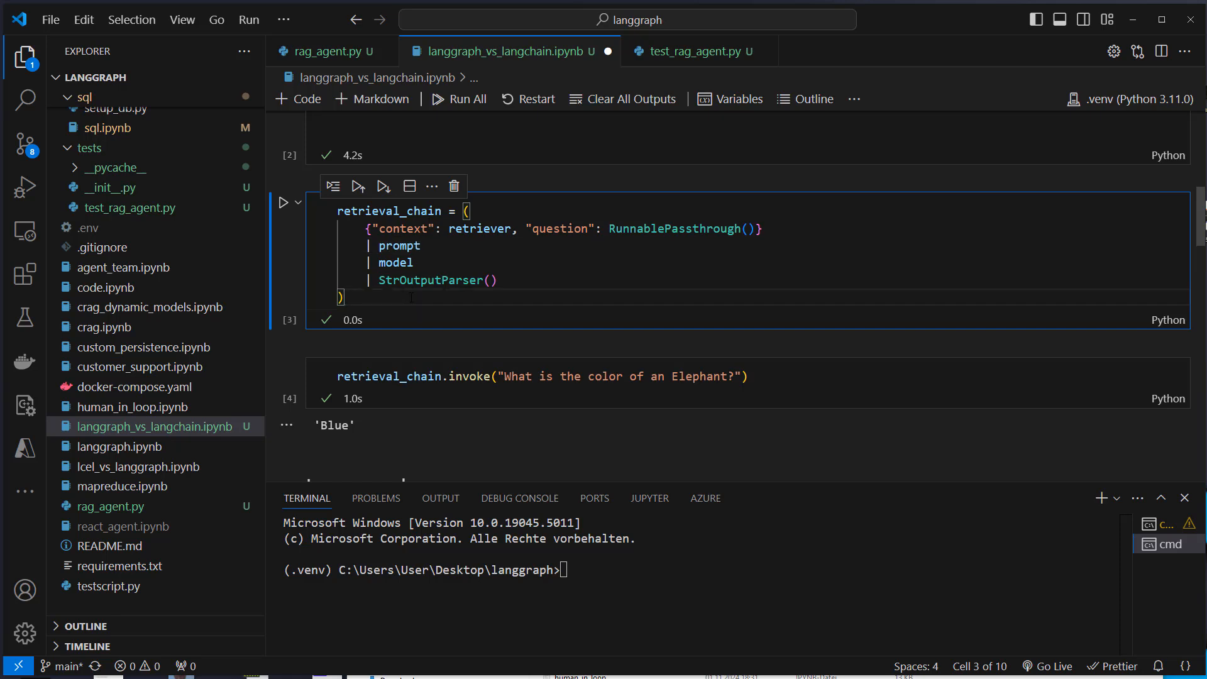
scroll("down", 3)
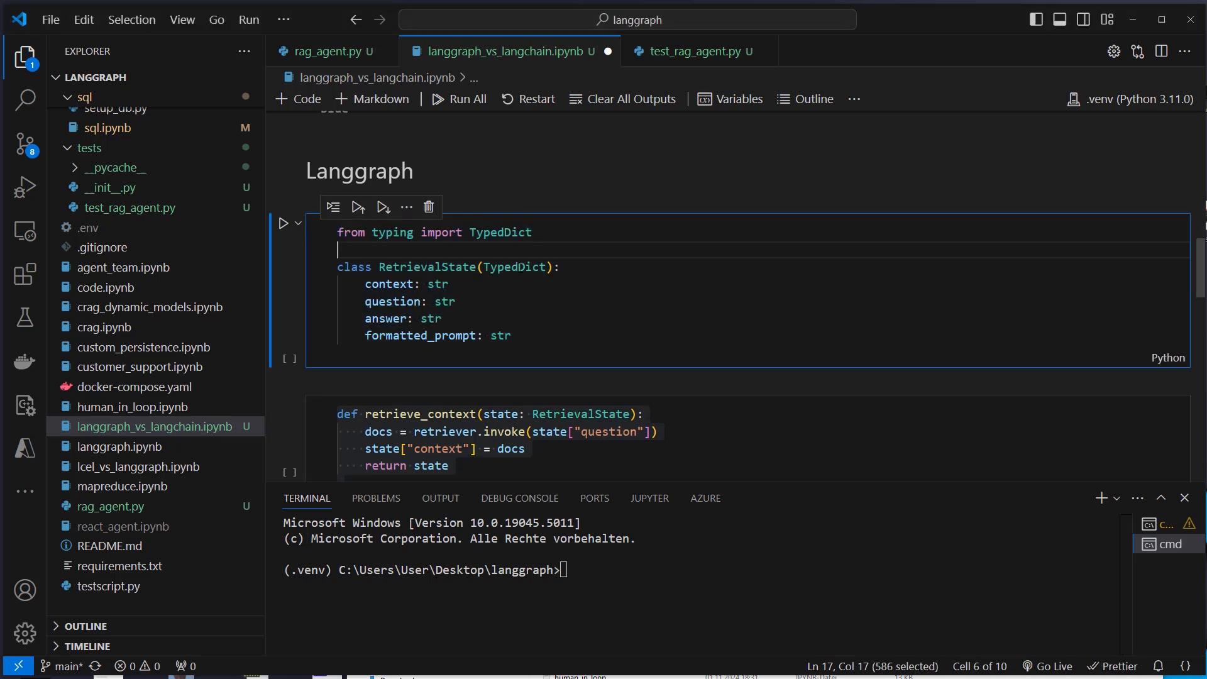
- Change RetrievalState's context type from str to list[str] and run the TypedDict cell
left_click(508, 266)
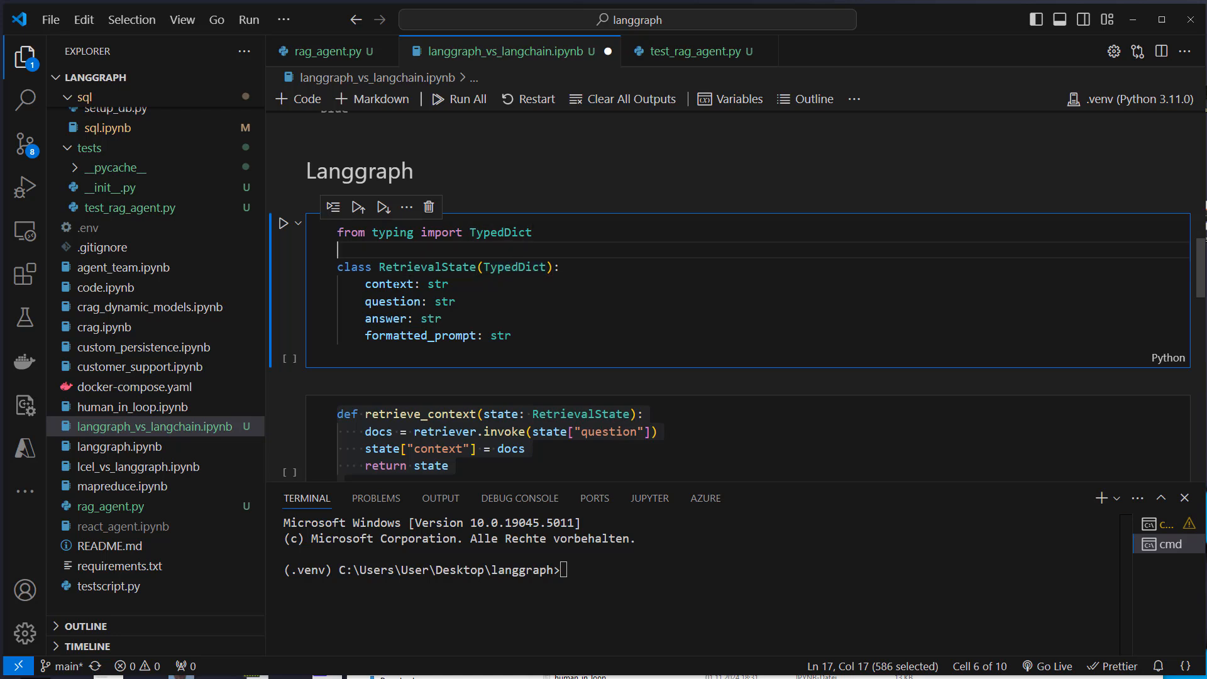
double_click(388, 284)
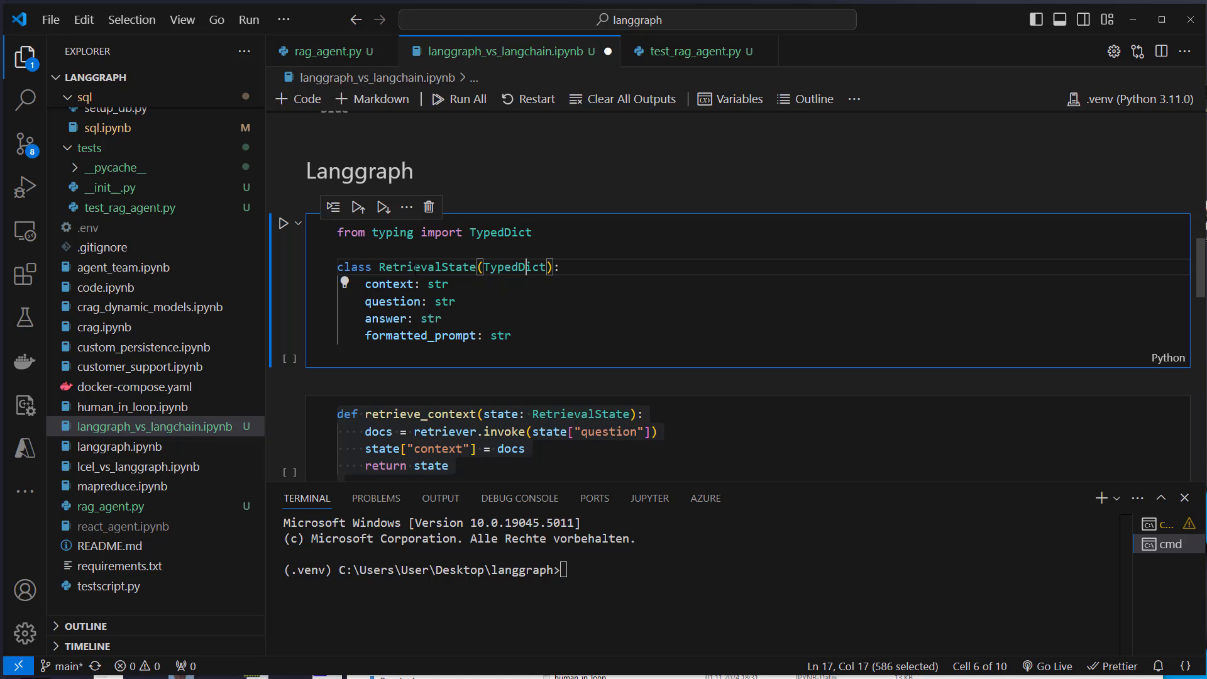
type("list[")
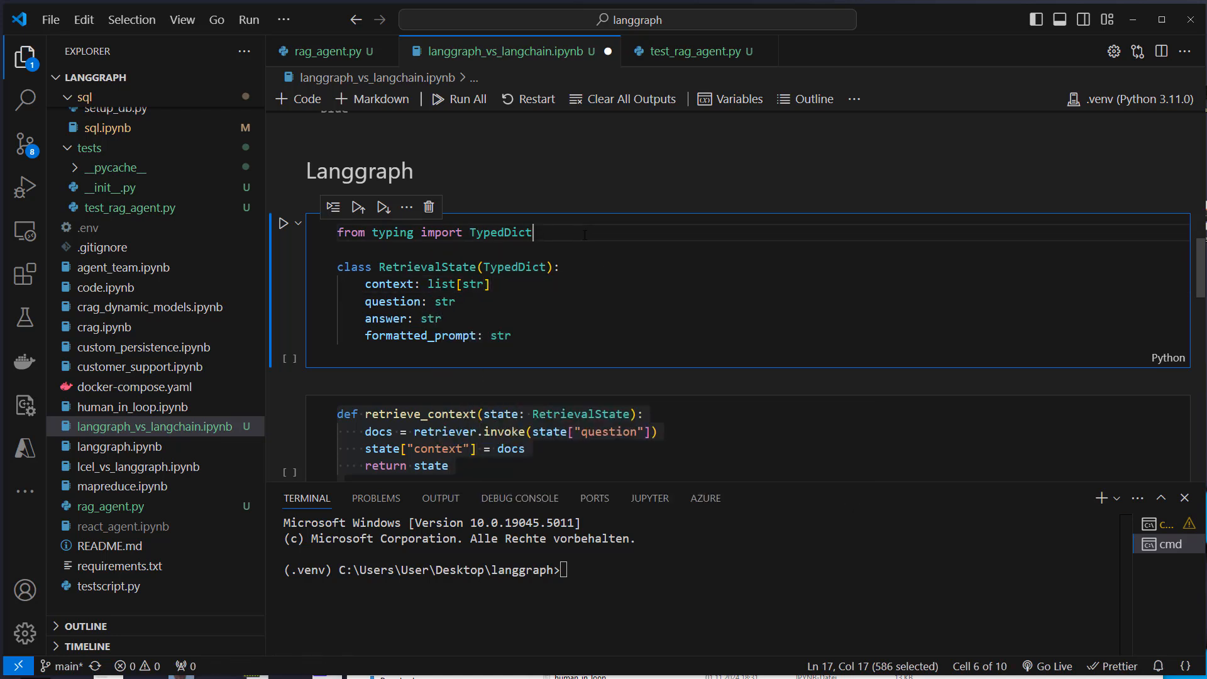
double_click(392, 301)
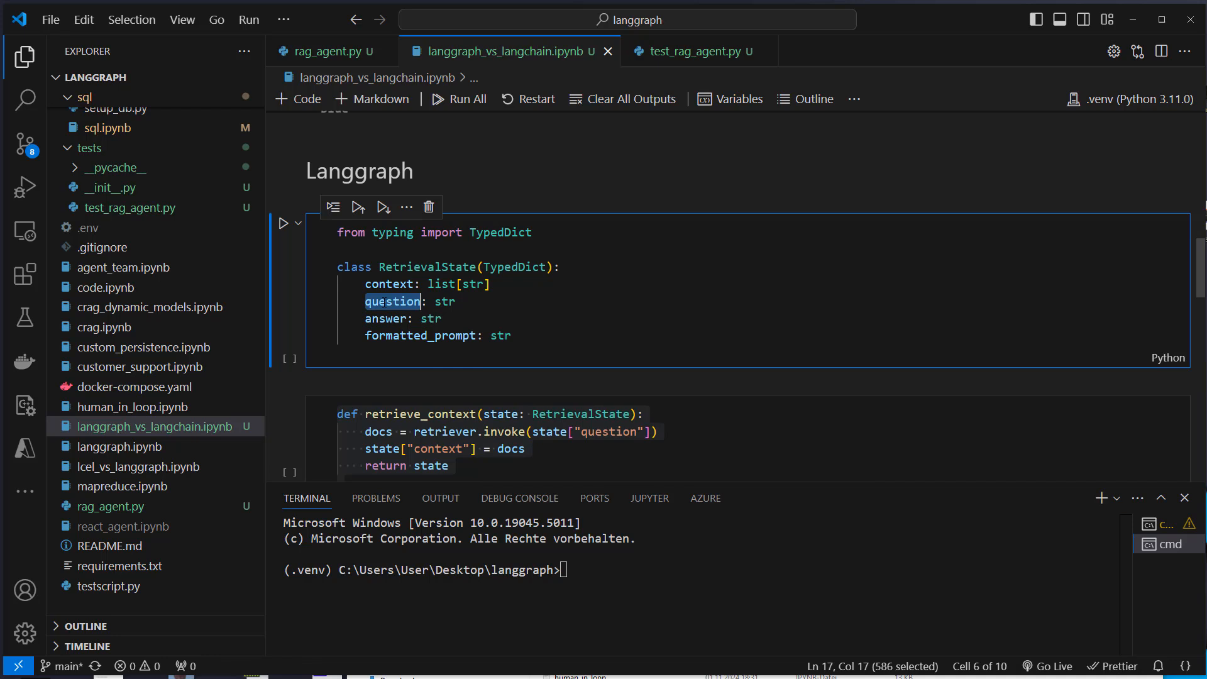
double_click(386, 319)
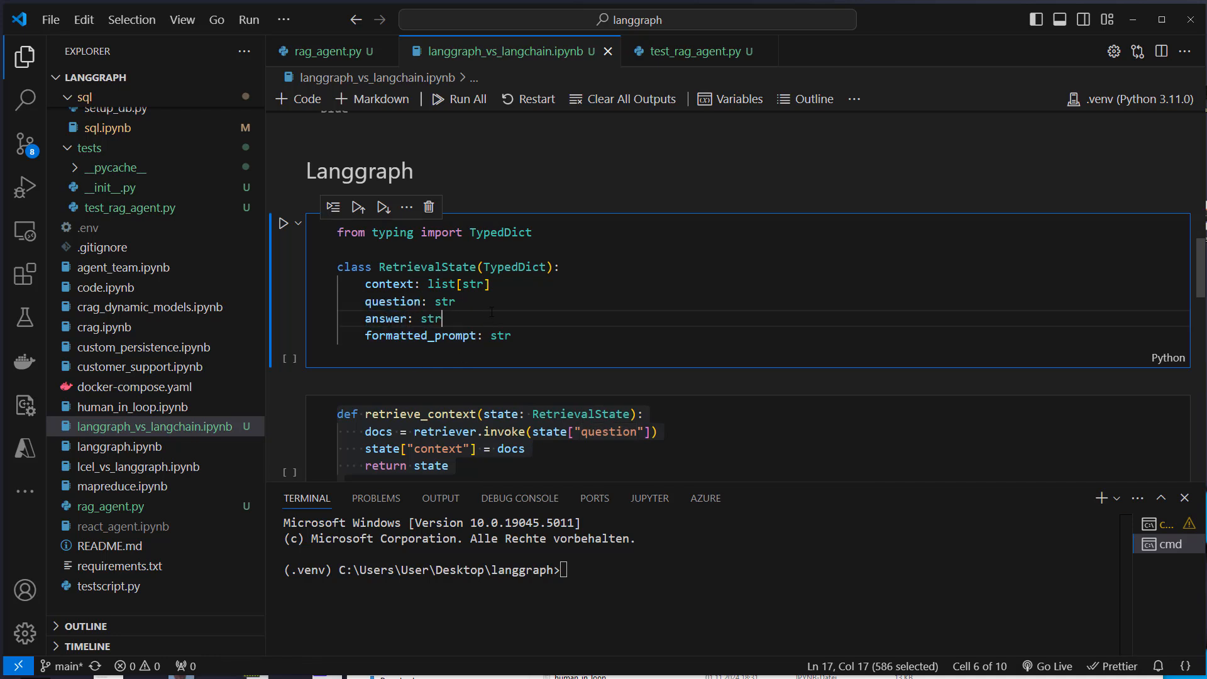
left_click(357, 206)
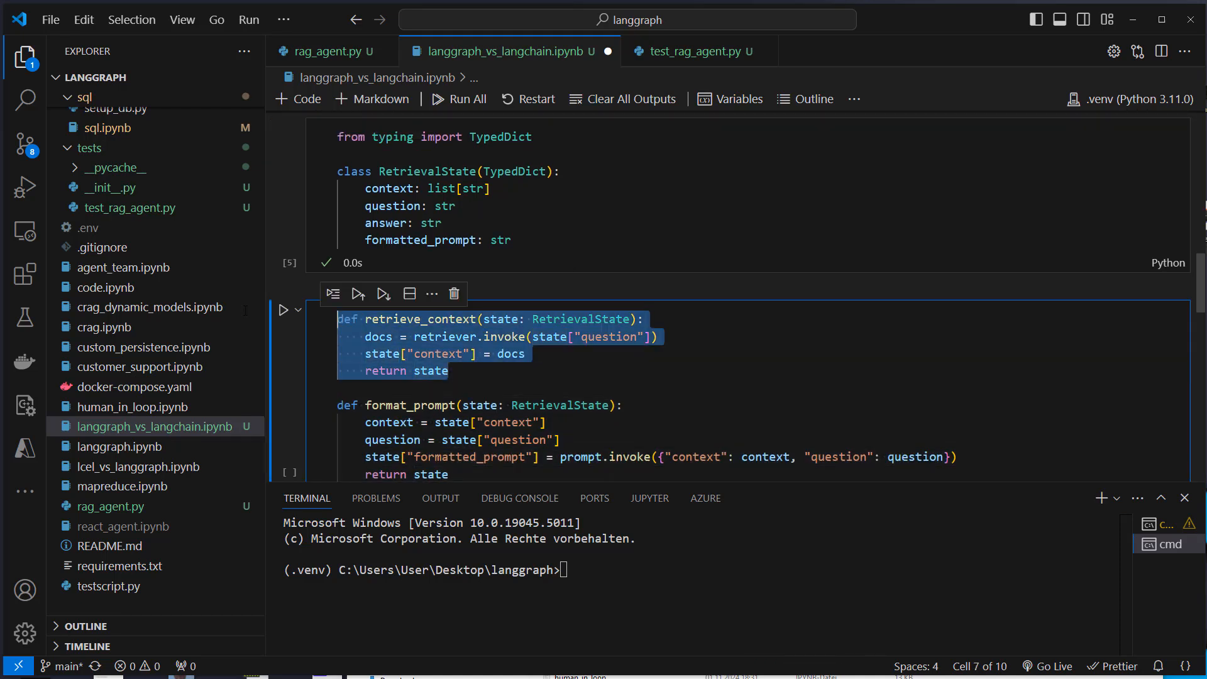
left_click(745, 320)
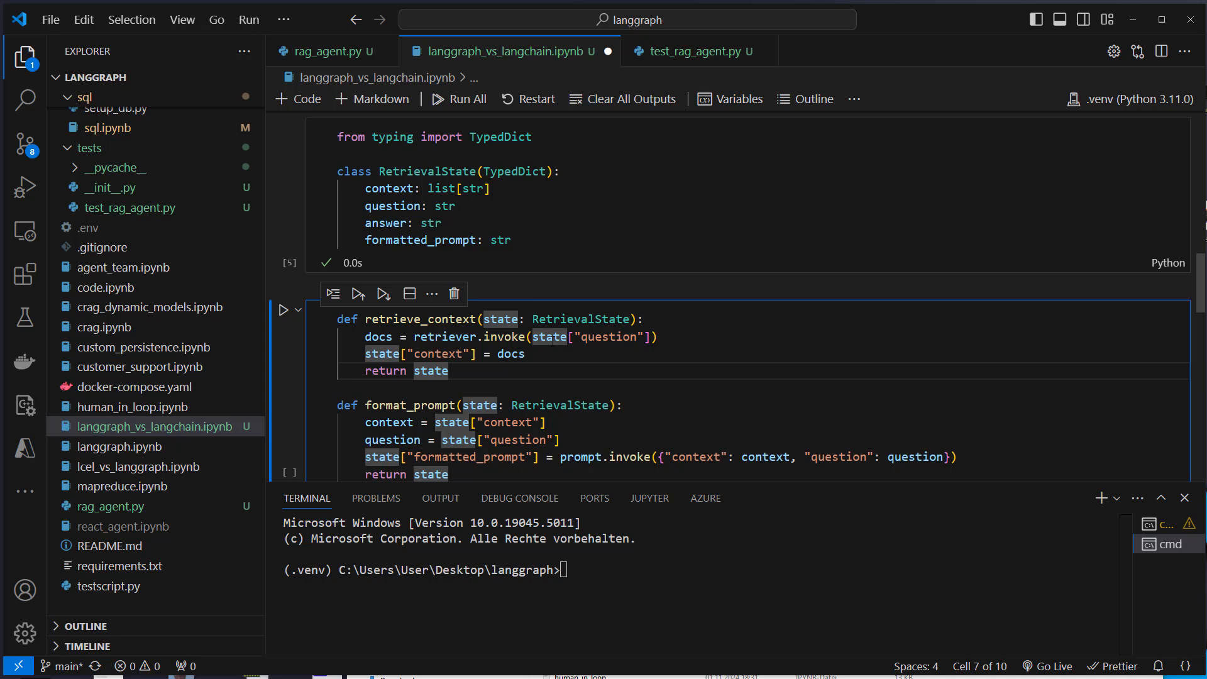
double_click(573, 337)
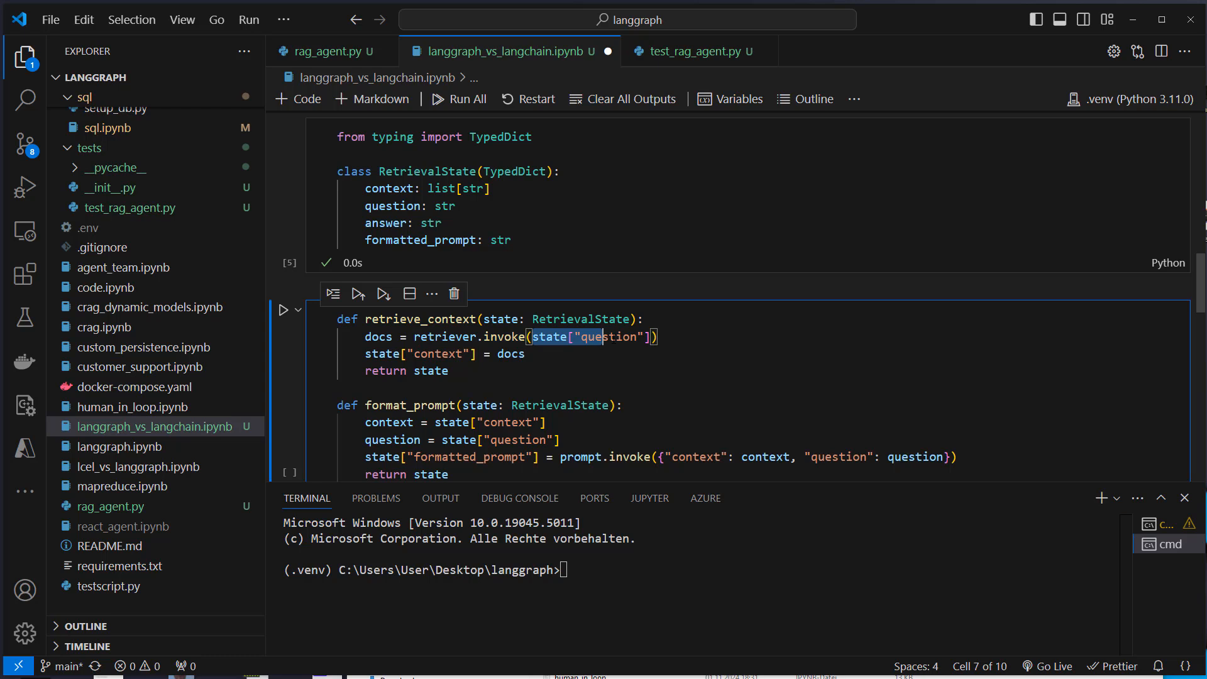
double_click(377, 336)
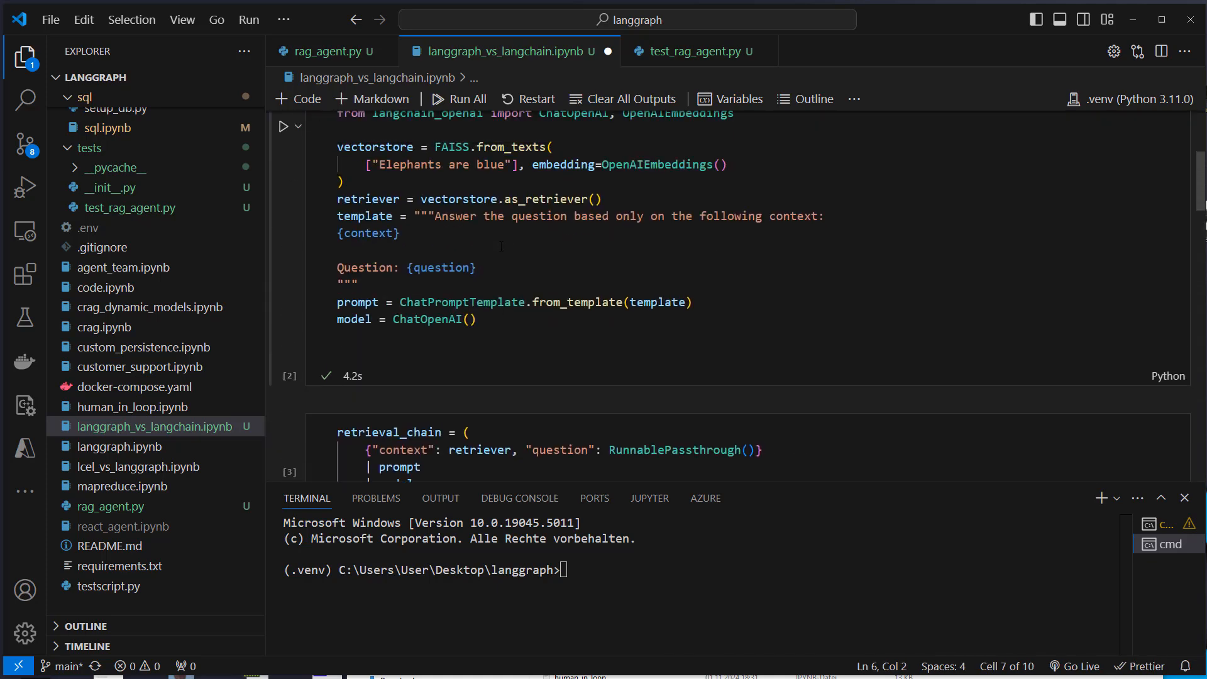
scroll("down", 3)
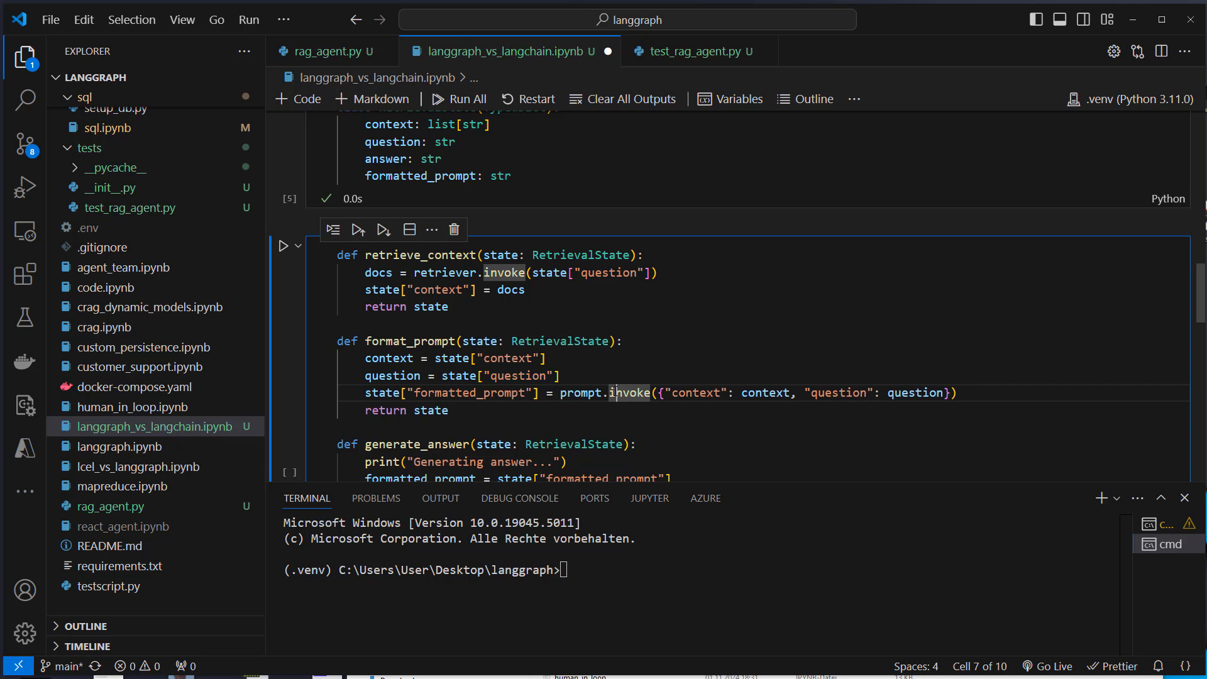
mouse_move(629, 392)
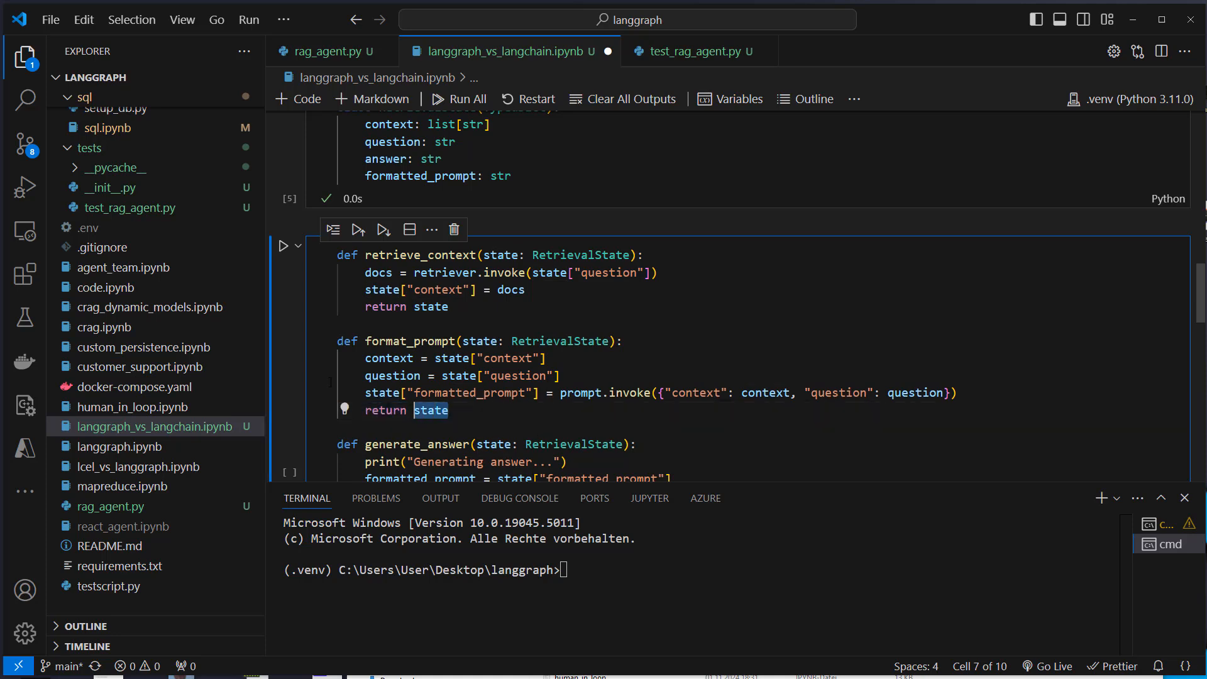
left_click_drag(338, 254, 448, 306)
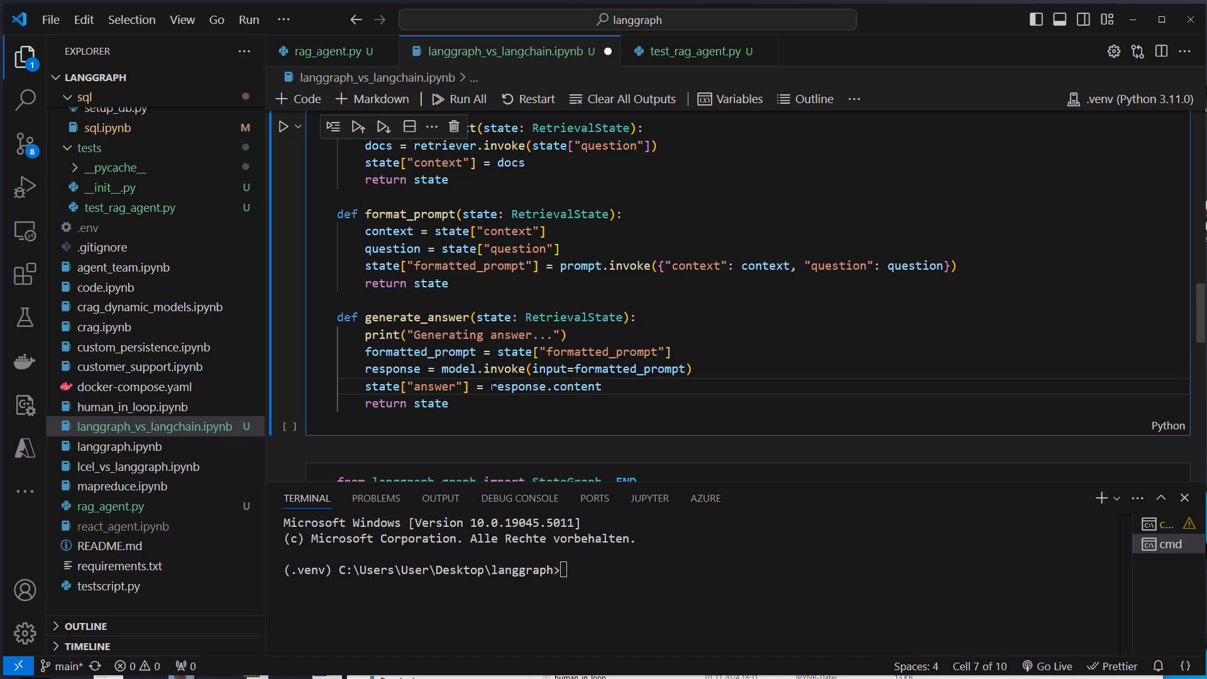
double_click(576, 386)
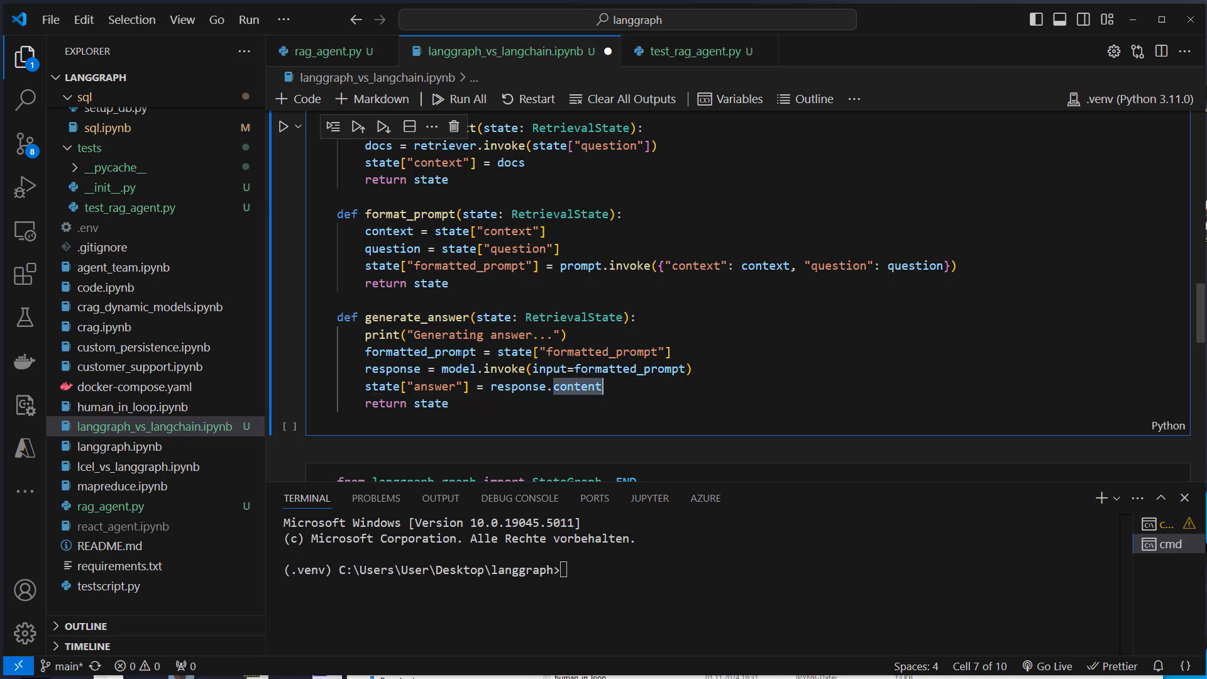
double_click(392, 367)
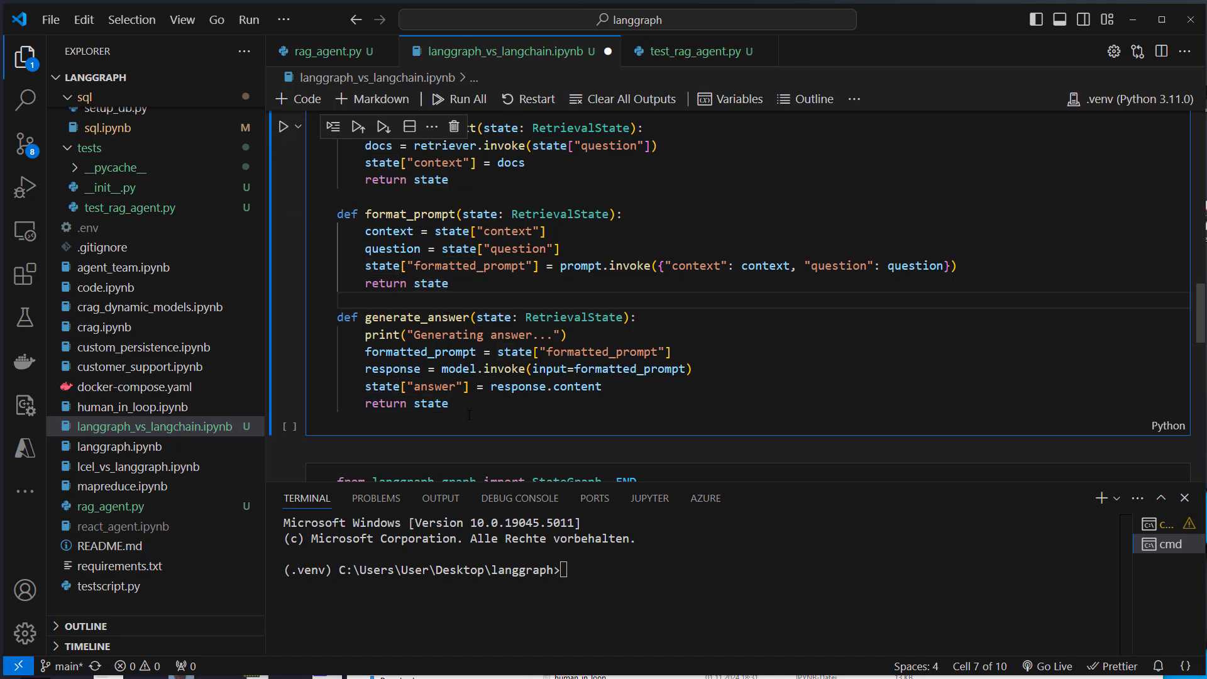
left_click_drag(335, 207, 449, 291)
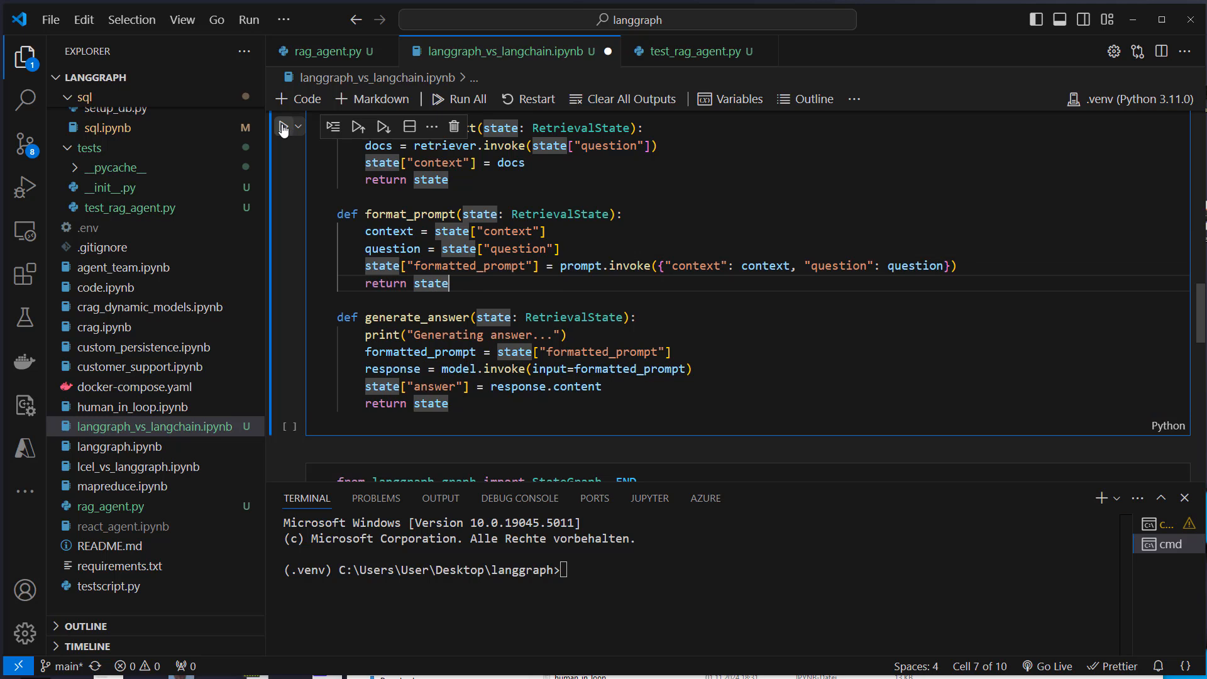
- Run the node functions cell and review the StateGraph setup with RetrievalState and add_node calls
left_click(284, 126)
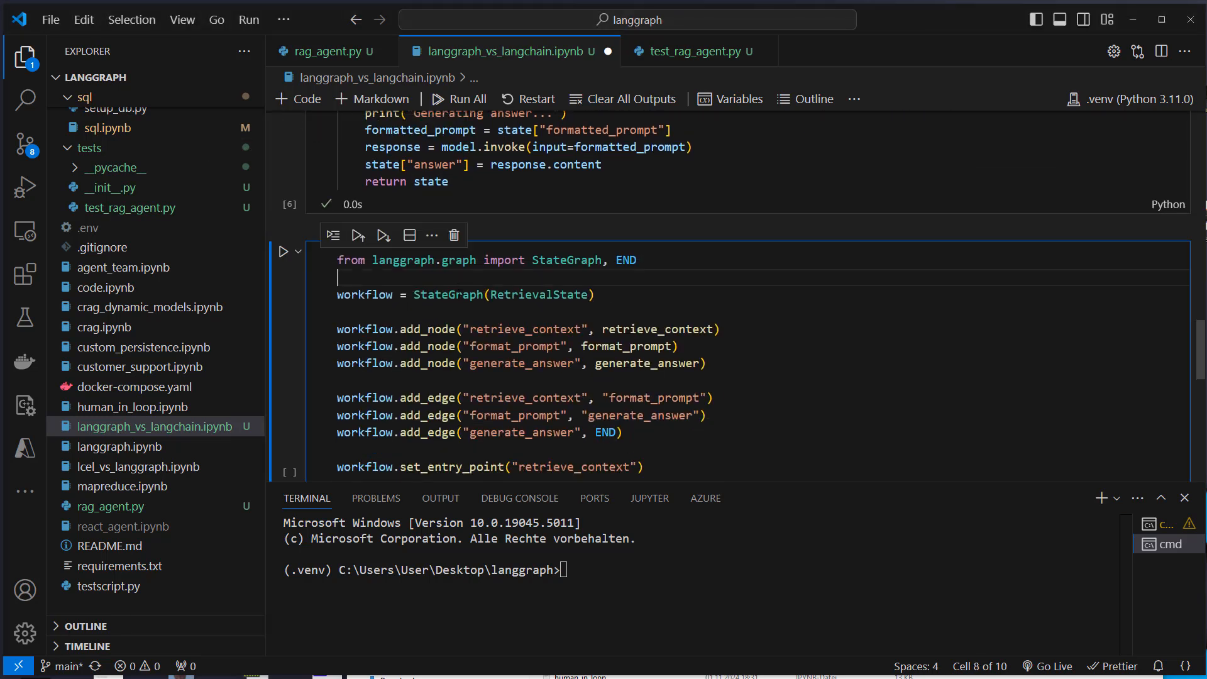
double_click(457, 294)
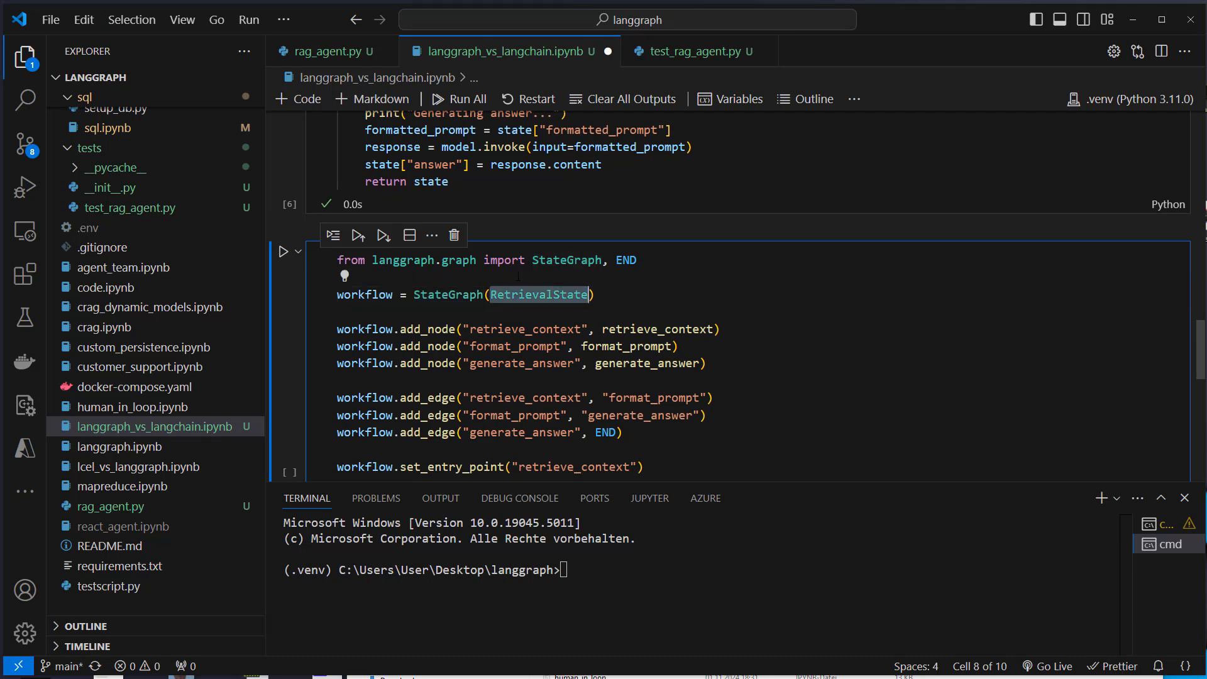
double_click(364, 294)
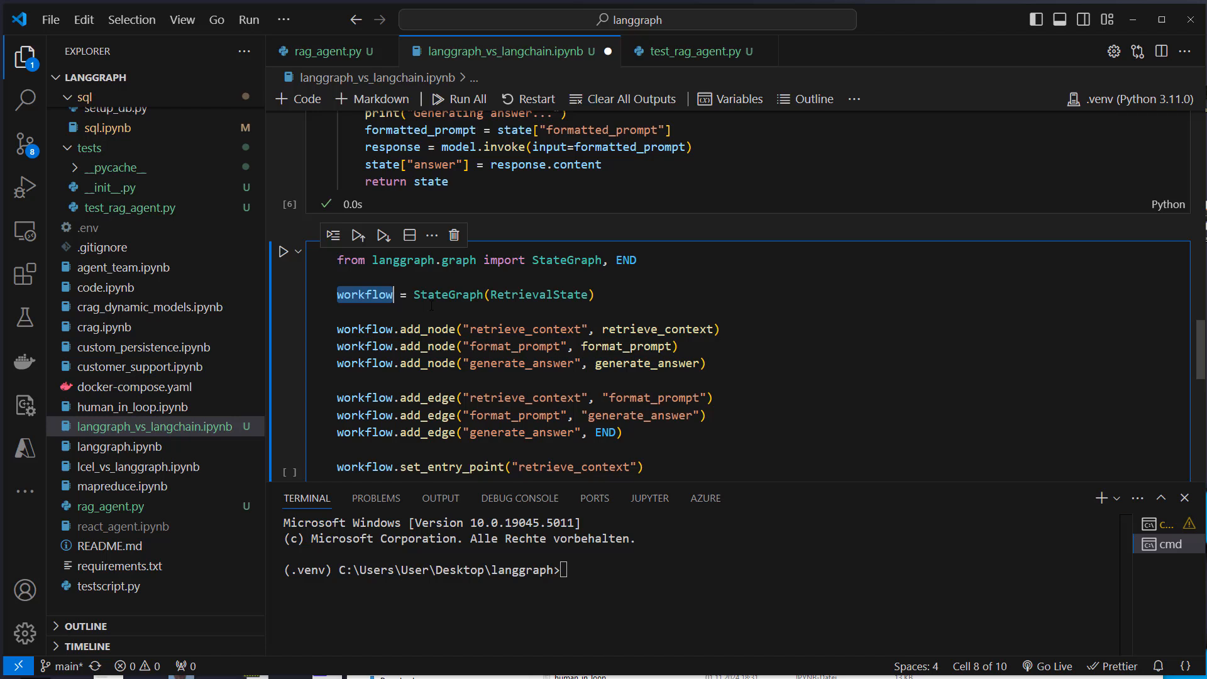
double_click(426, 329)
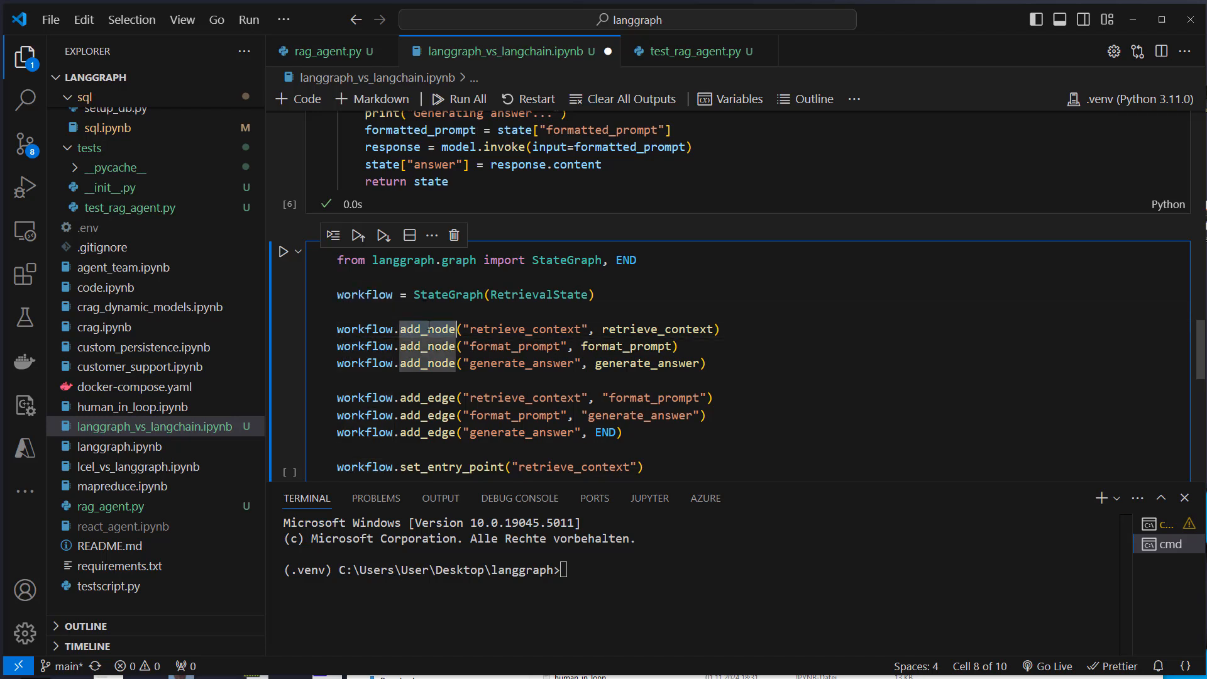
double_click(658, 329)
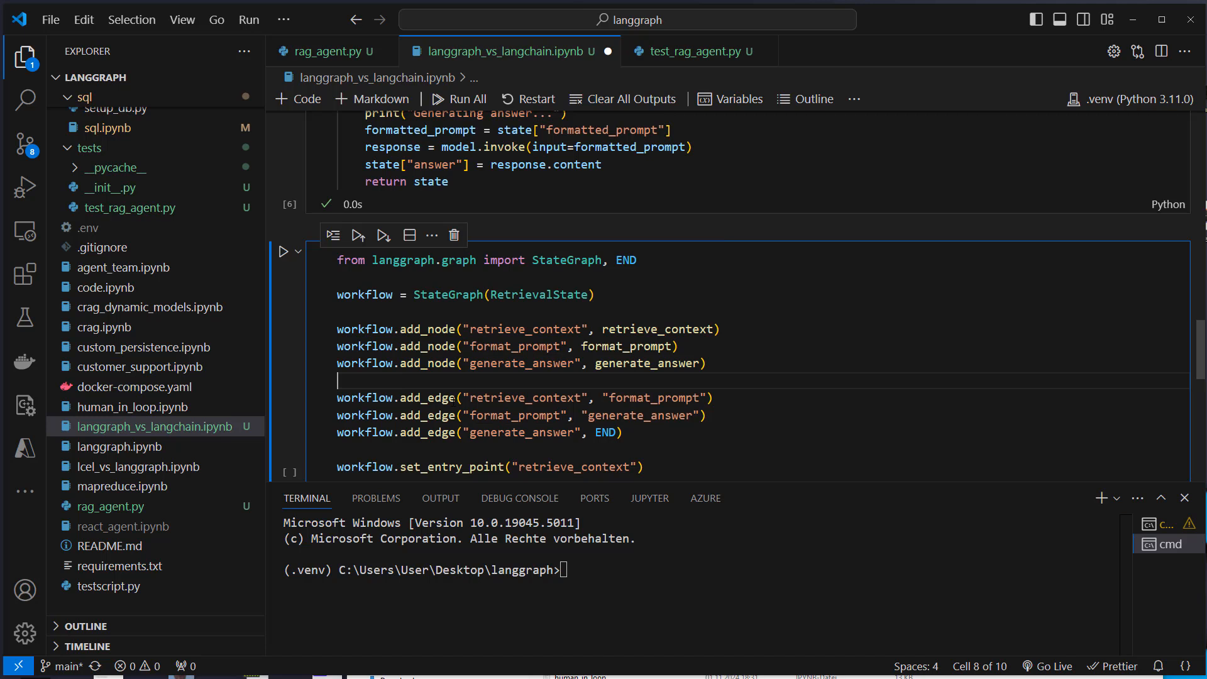
- Review the generate_answer edges, then render the mermaid diagram of the compiled workflow
double_click(525, 398)
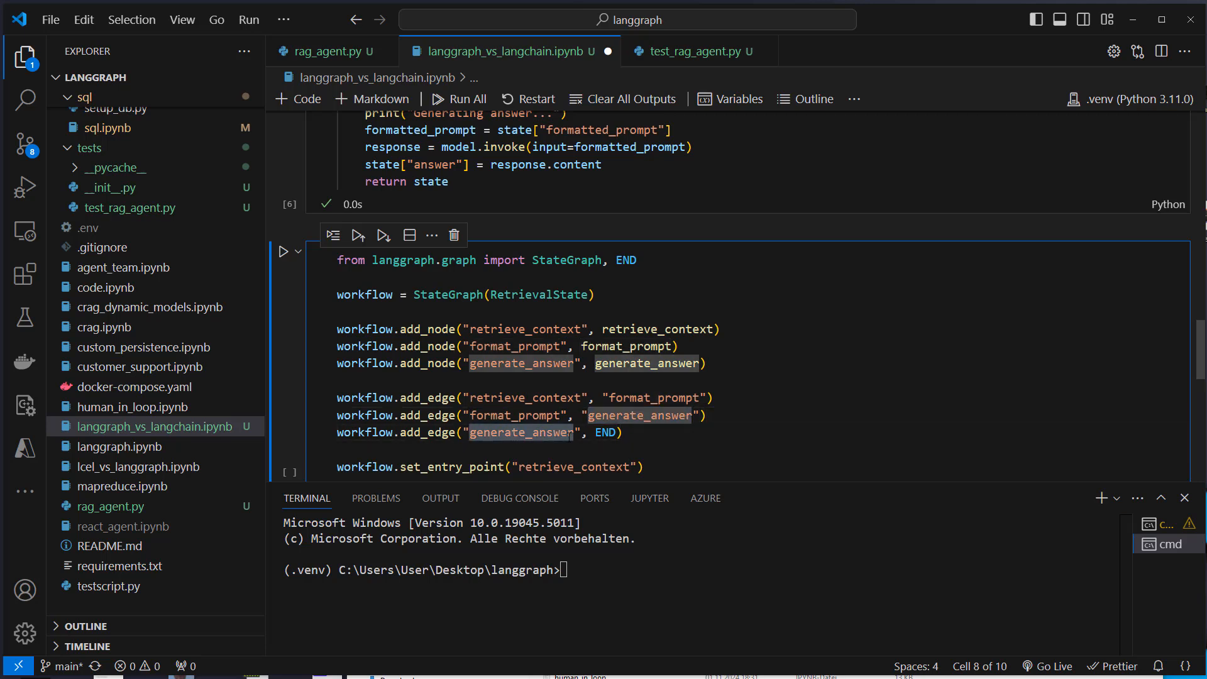
left_click(632, 432)
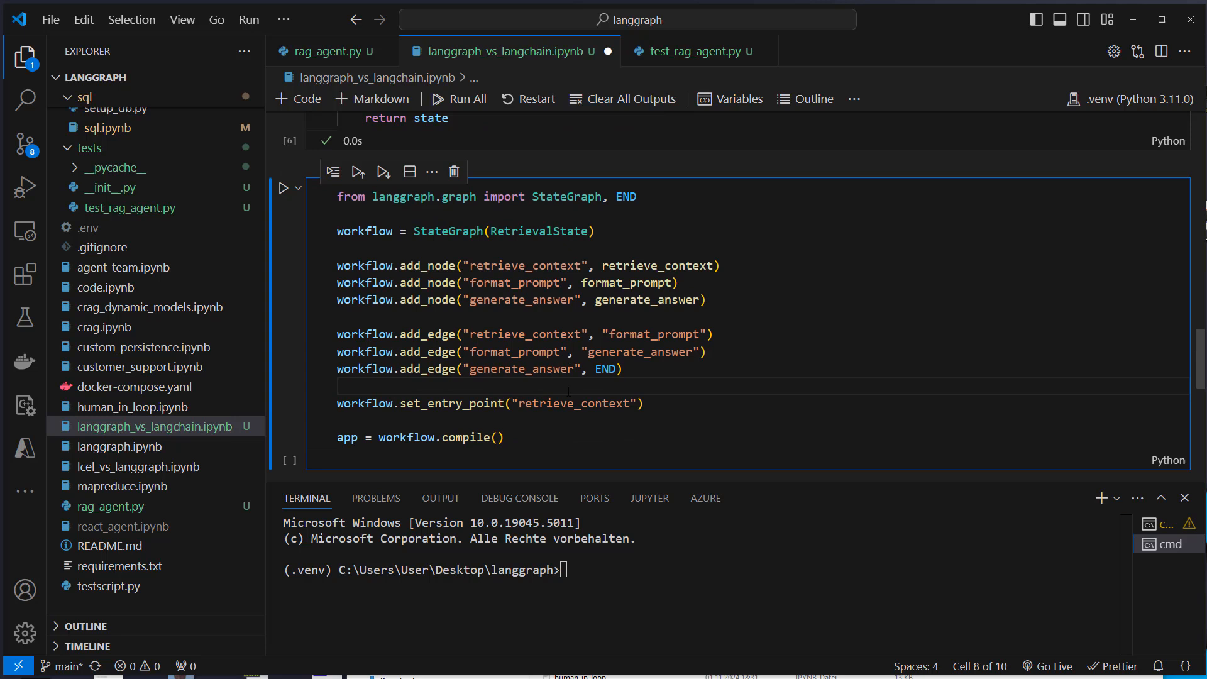
double_click(450, 403)
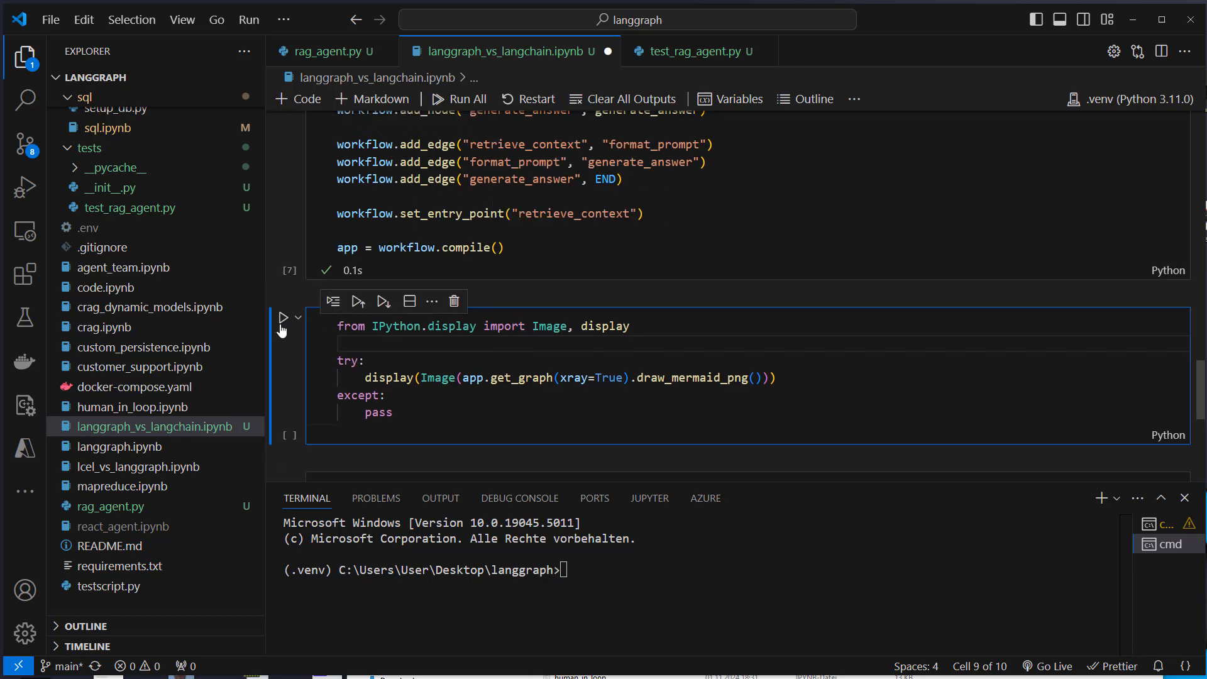
left_click(283, 318)
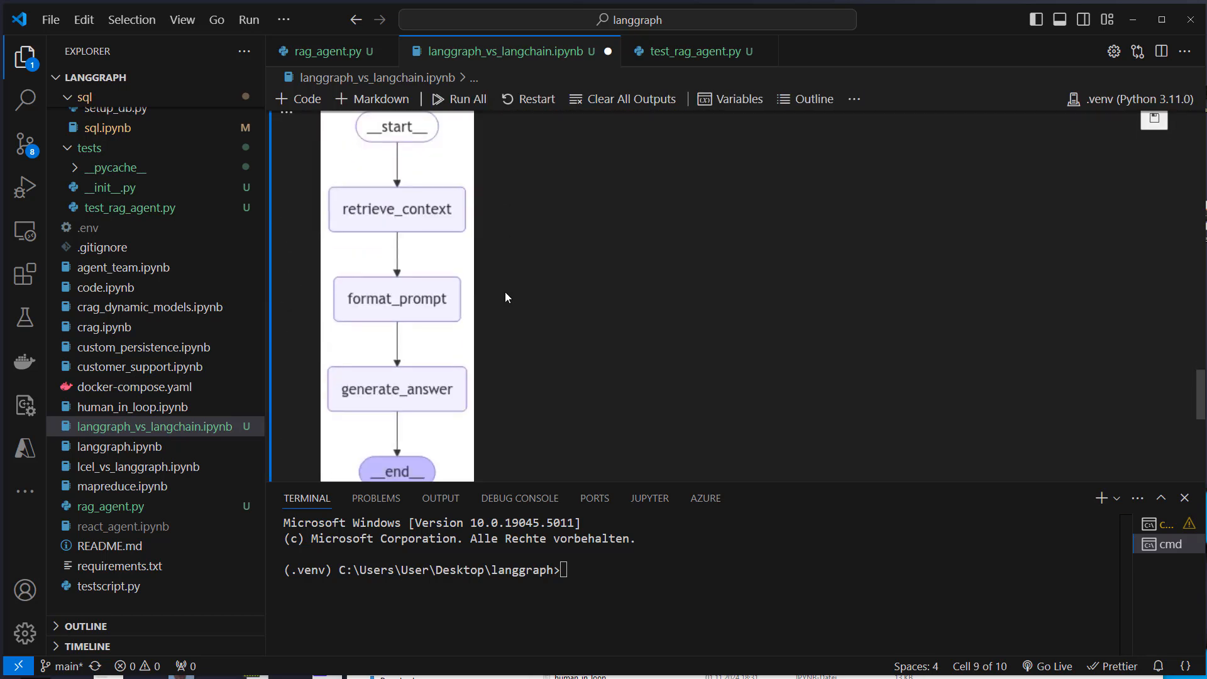
scroll("down", 3)
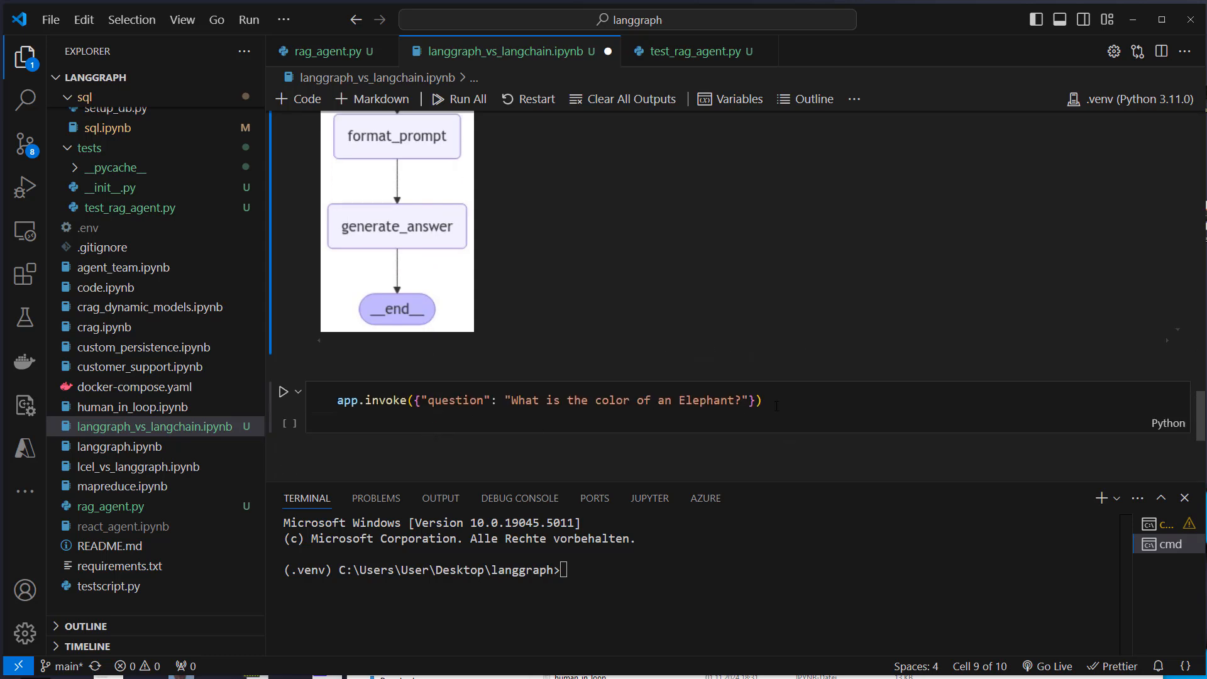
- Run app.invoke with the elephant question, getting 'Blue', and append a ["context"] lookup
left_click(539, 401)
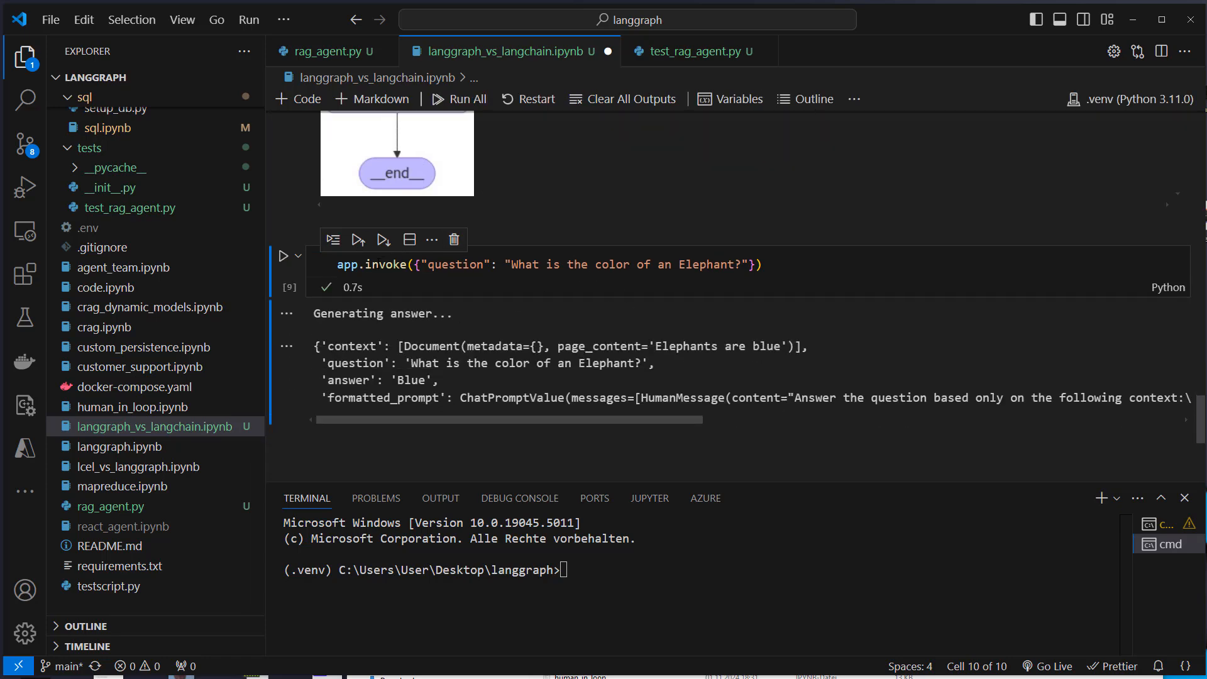
left_click(539, 265)
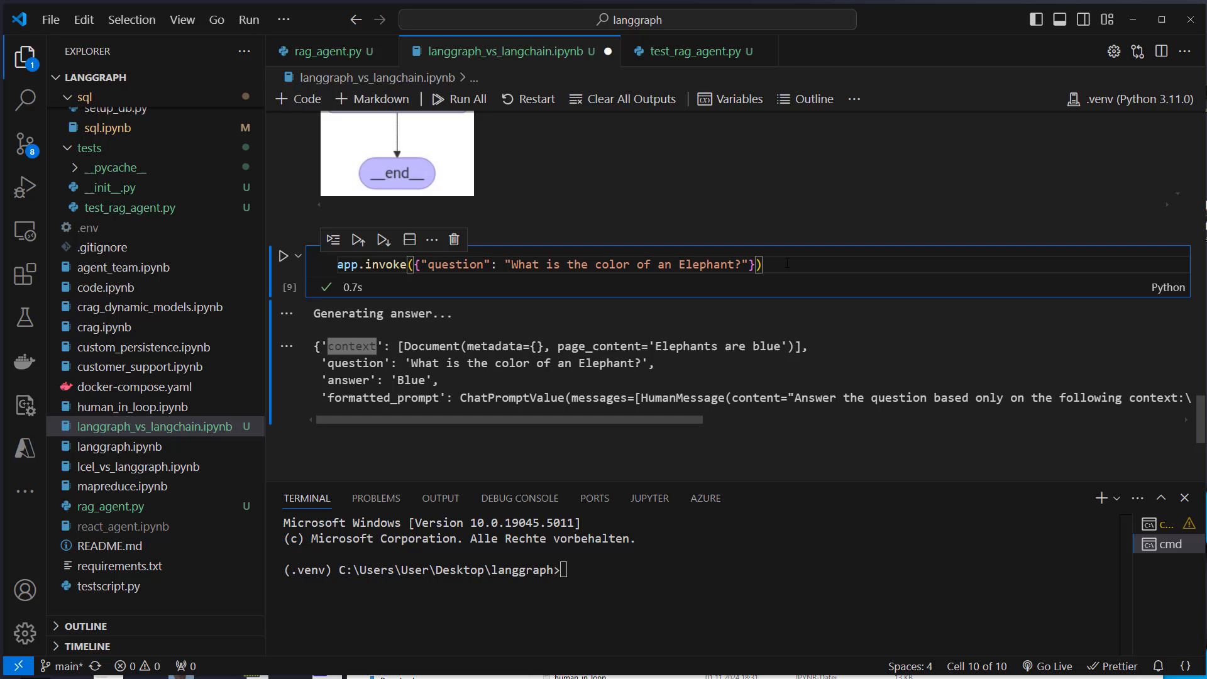
type("[\"context\"]")
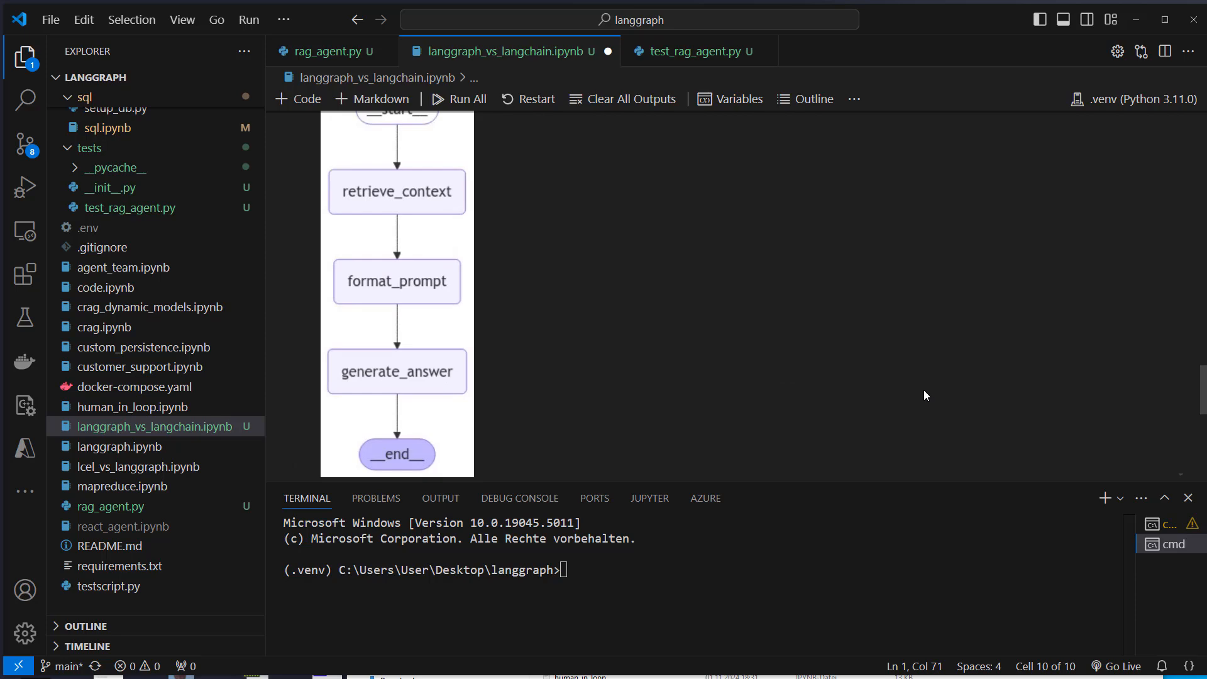
- Scroll back through the notebook to the StateGraph workflow cell with nodes, edges and compile
scroll("down", 3)
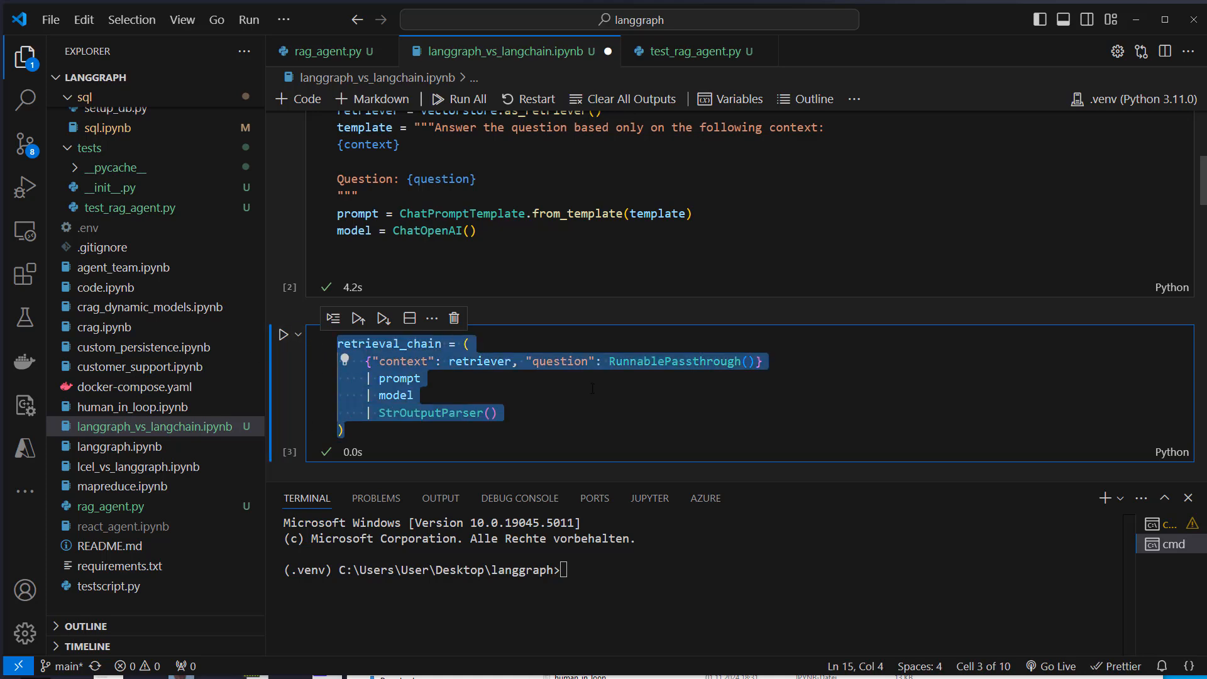
scroll("down", 3)
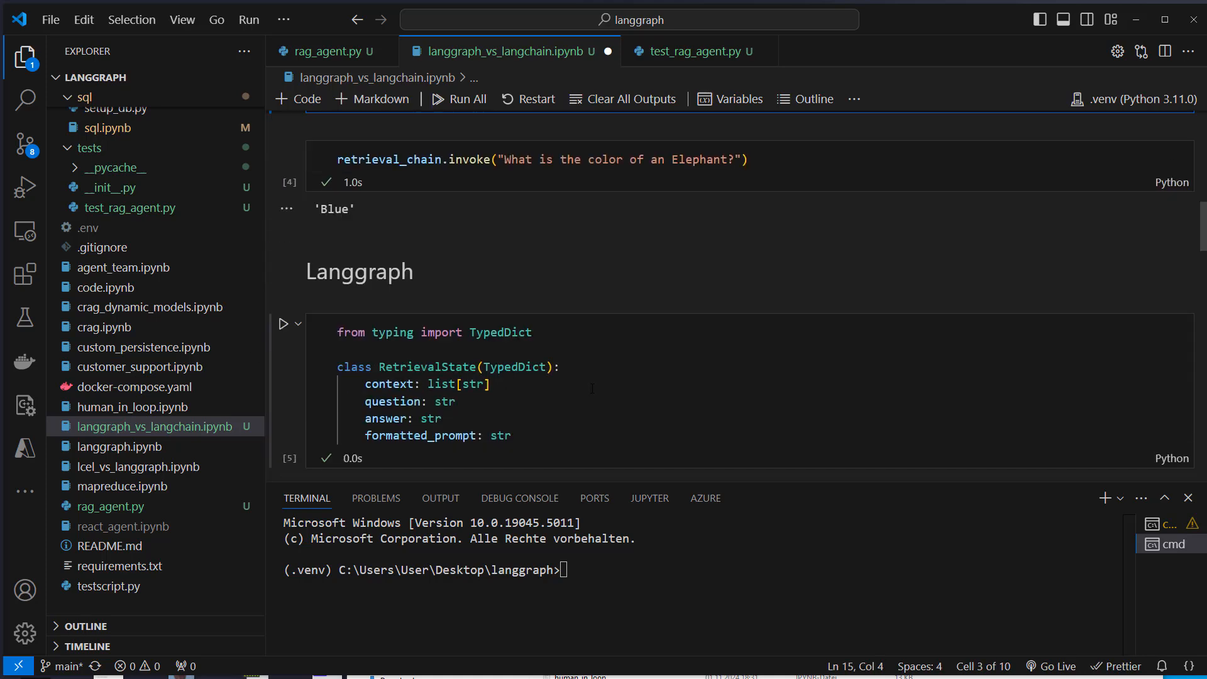
scroll("down", 3)
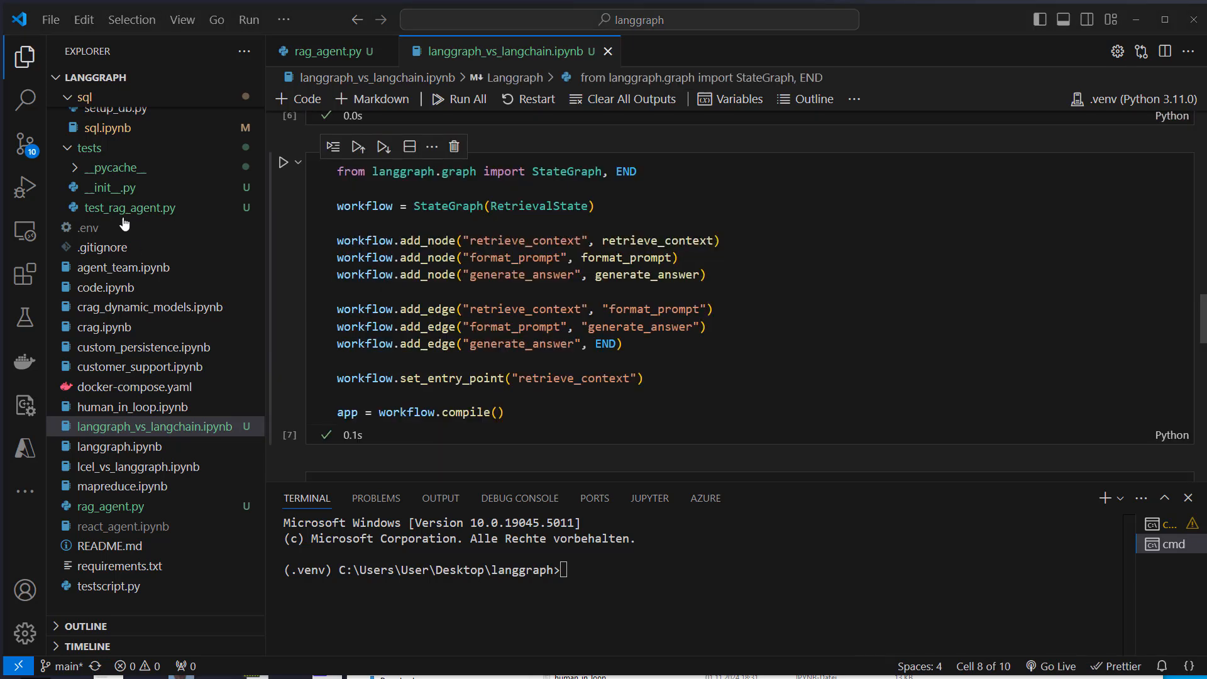
mouse_move(130, 208)
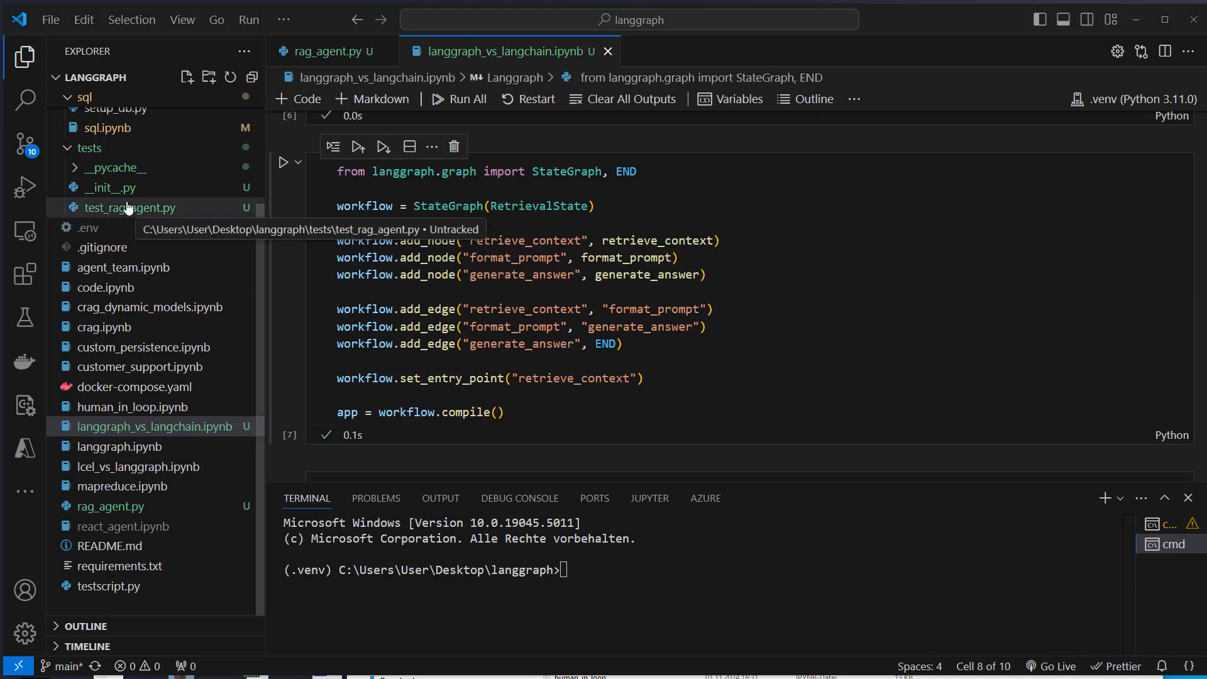
mouse_move(176, 208)
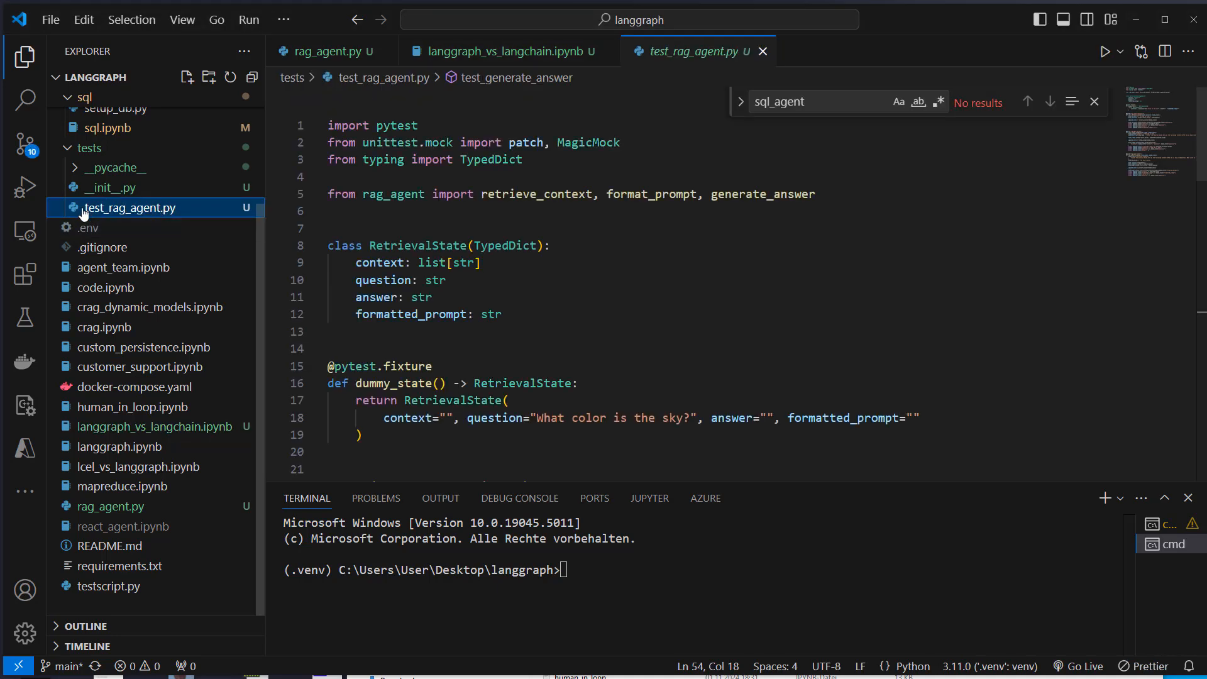
mouse_move(141, 208)
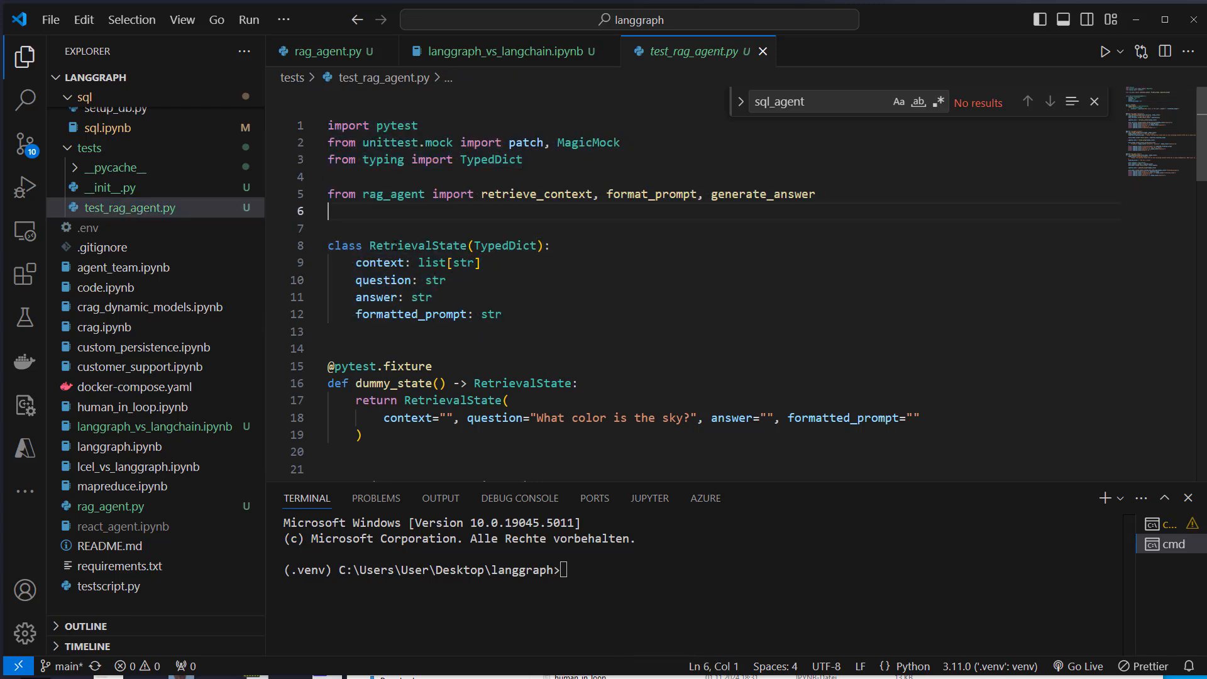
left_click(378, 279)
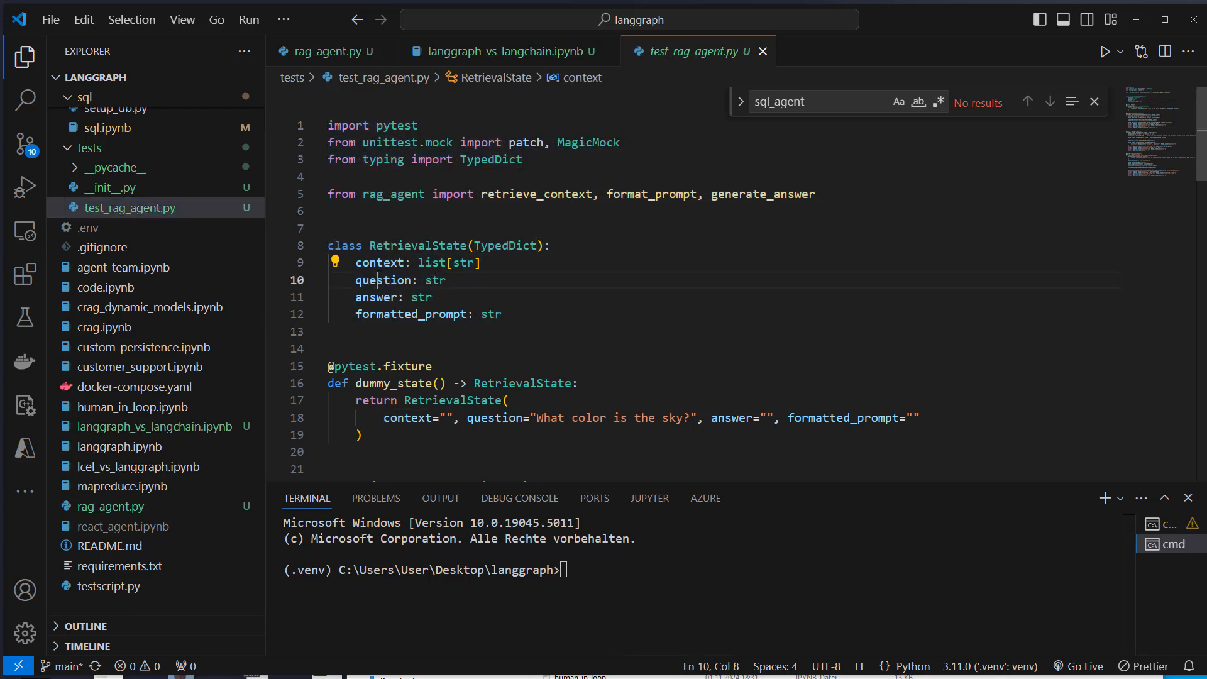
double_click(410, 314)
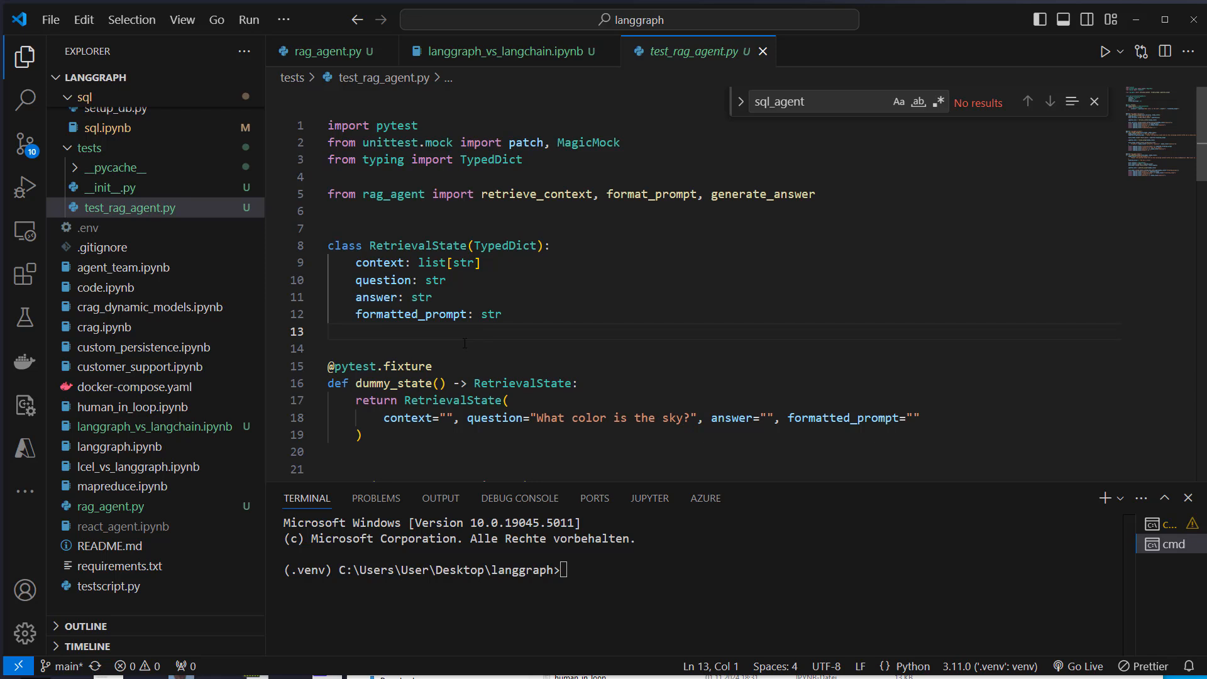
scroll("down", 3)
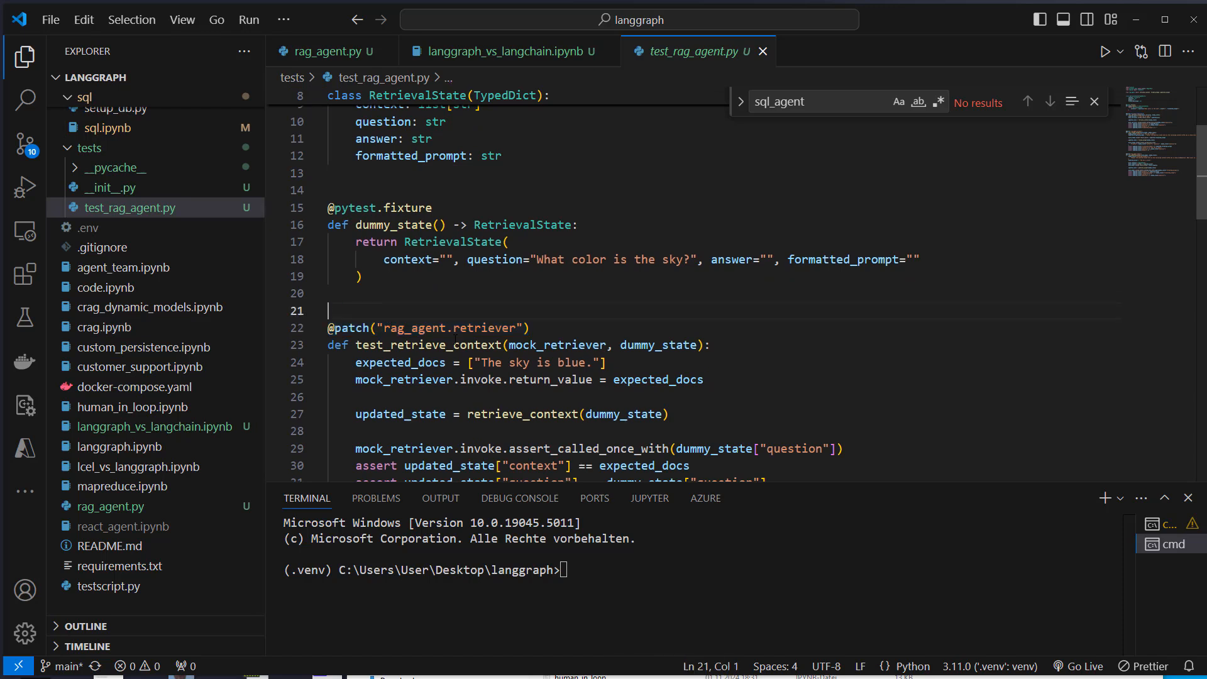
double_click(426, 282)
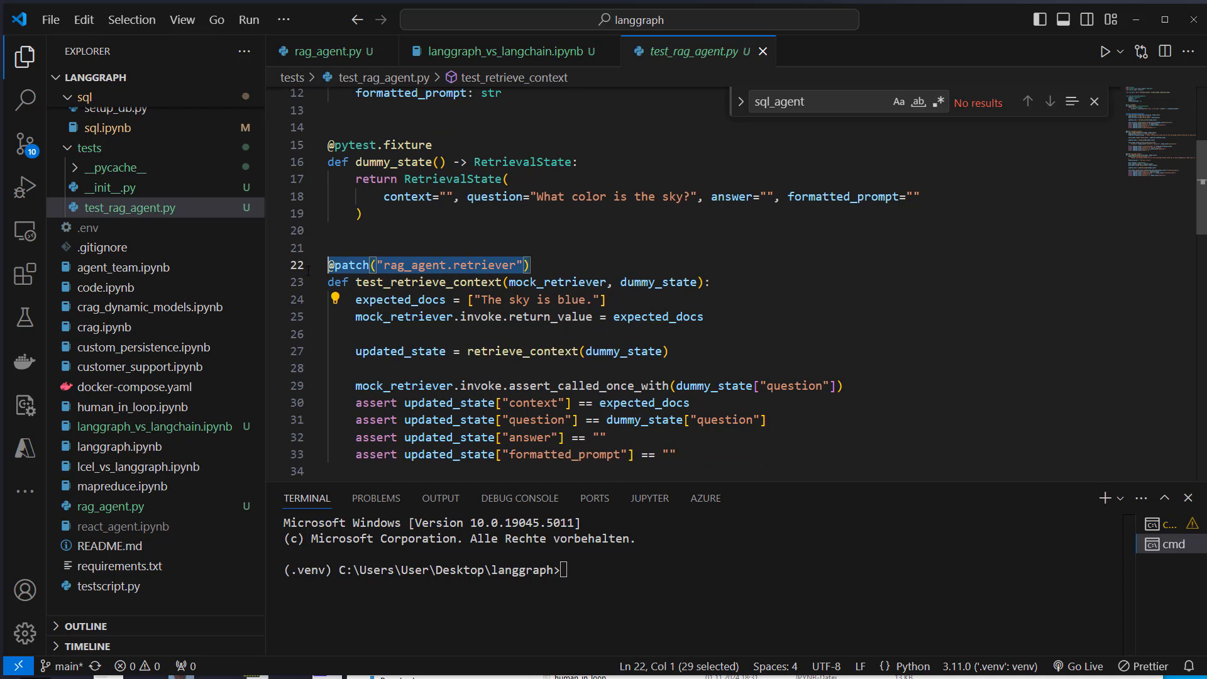
double_click(480, 317)
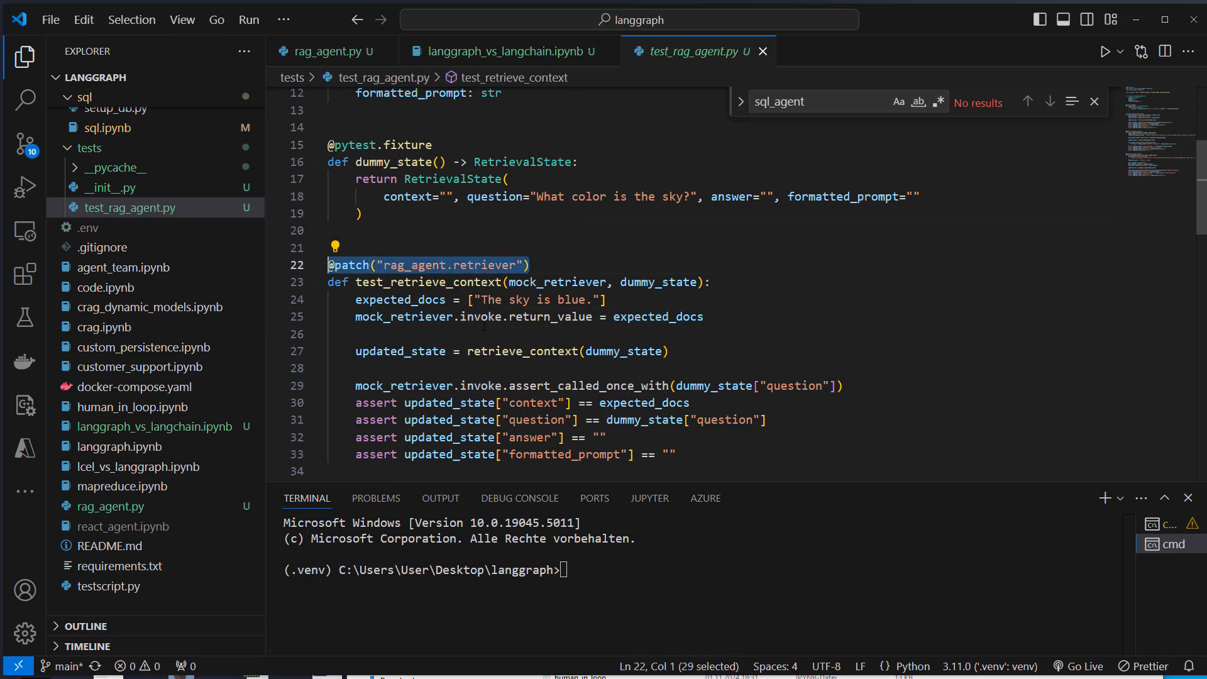
double_click(549, 316)
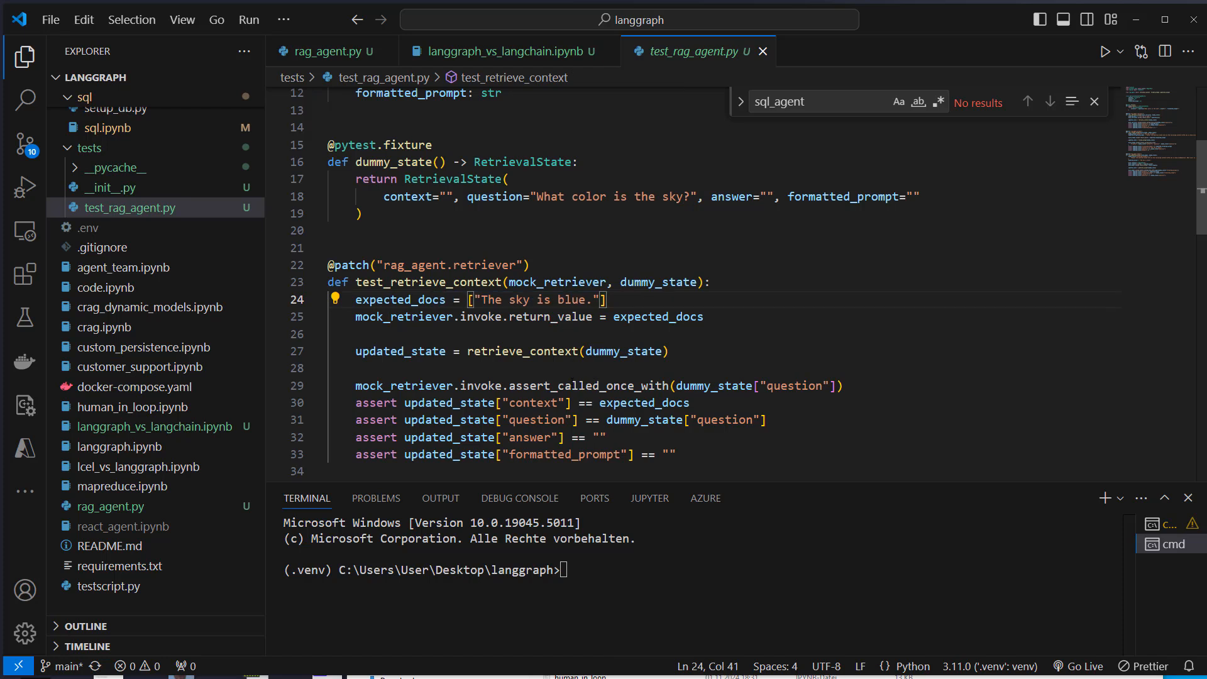
double_click(589, 385)
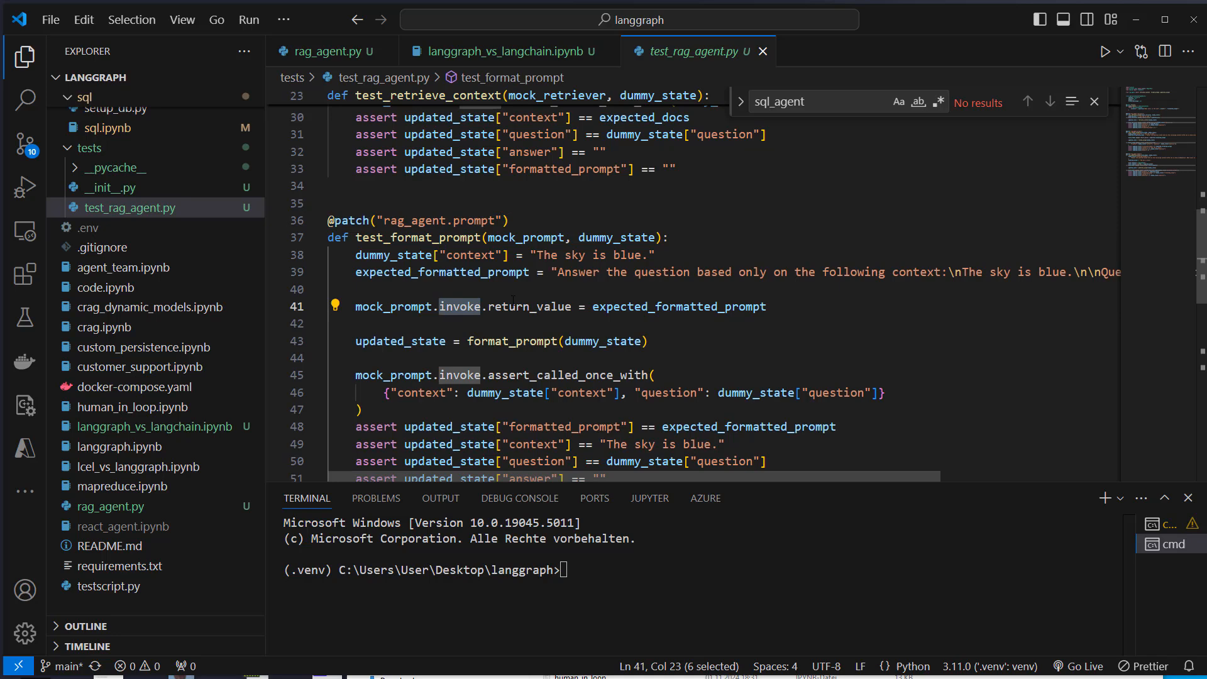
- Review updated_state and the mocked model invoke in the tests, then begin typing pytest
double_click(529, 307)
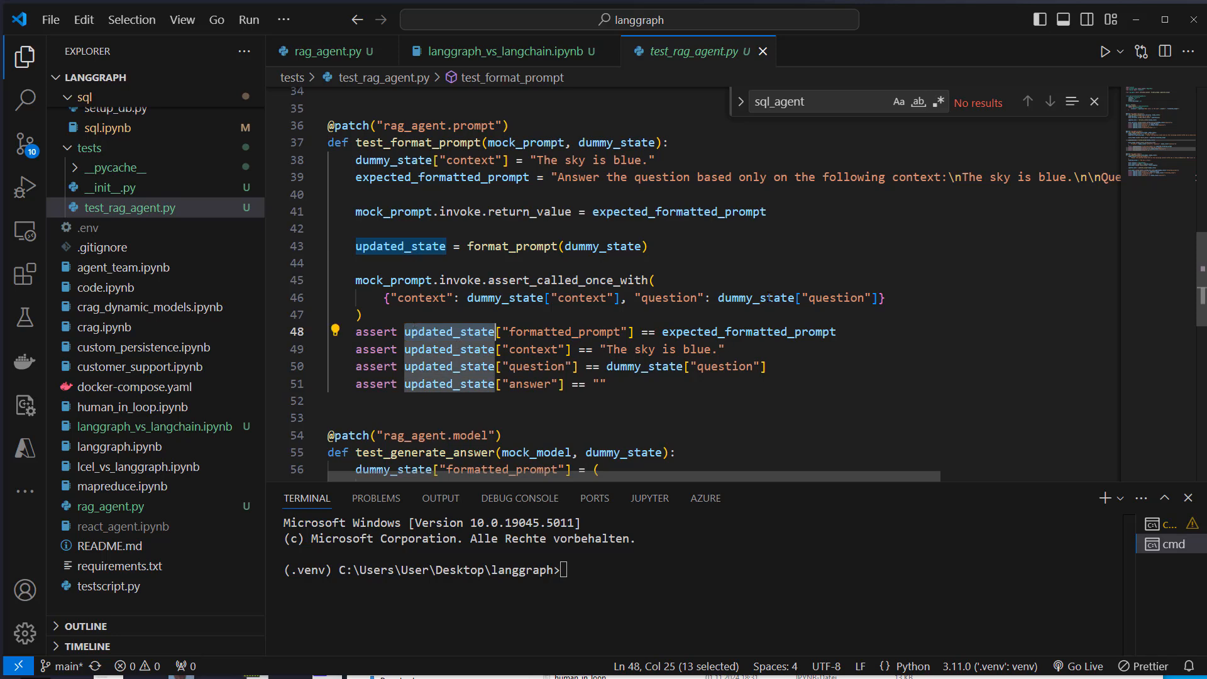
scroll("down", 3)
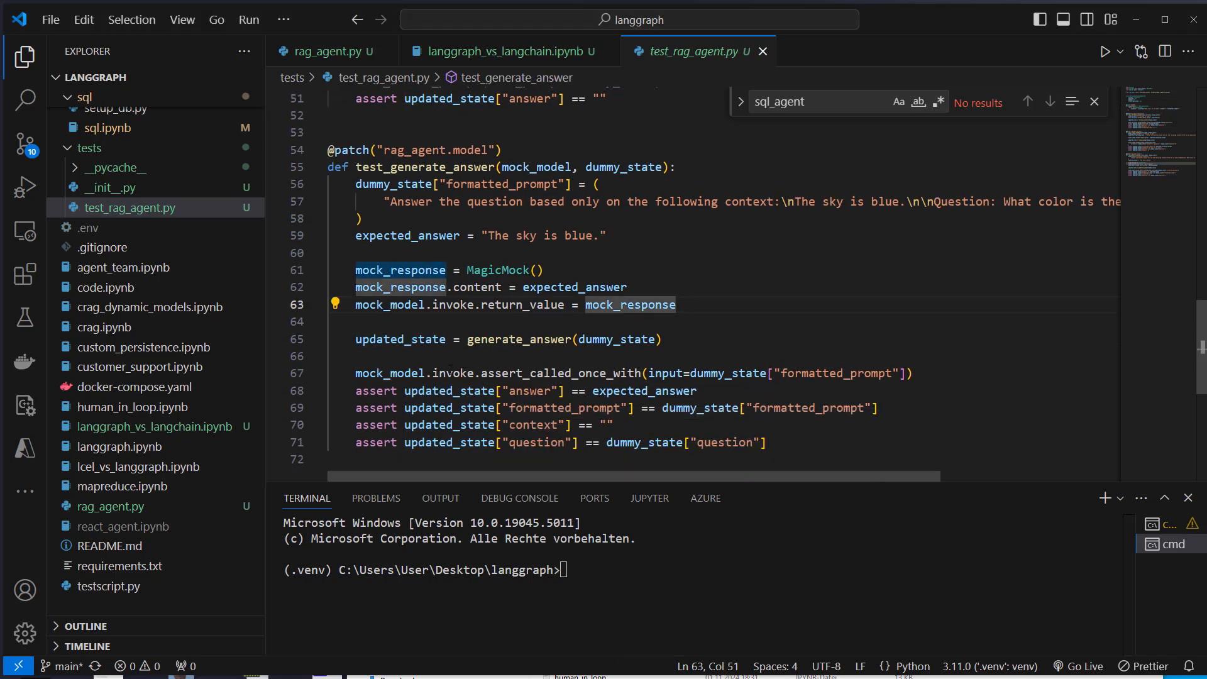
double_click(453, 373)
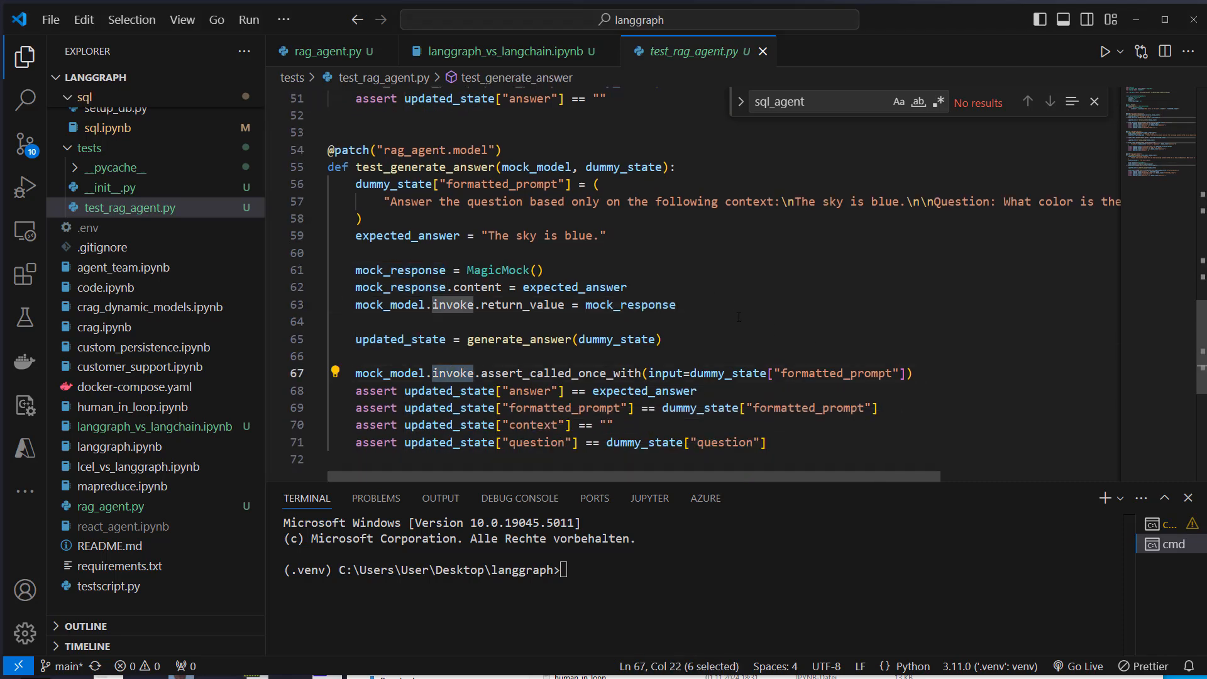
type("pyt")
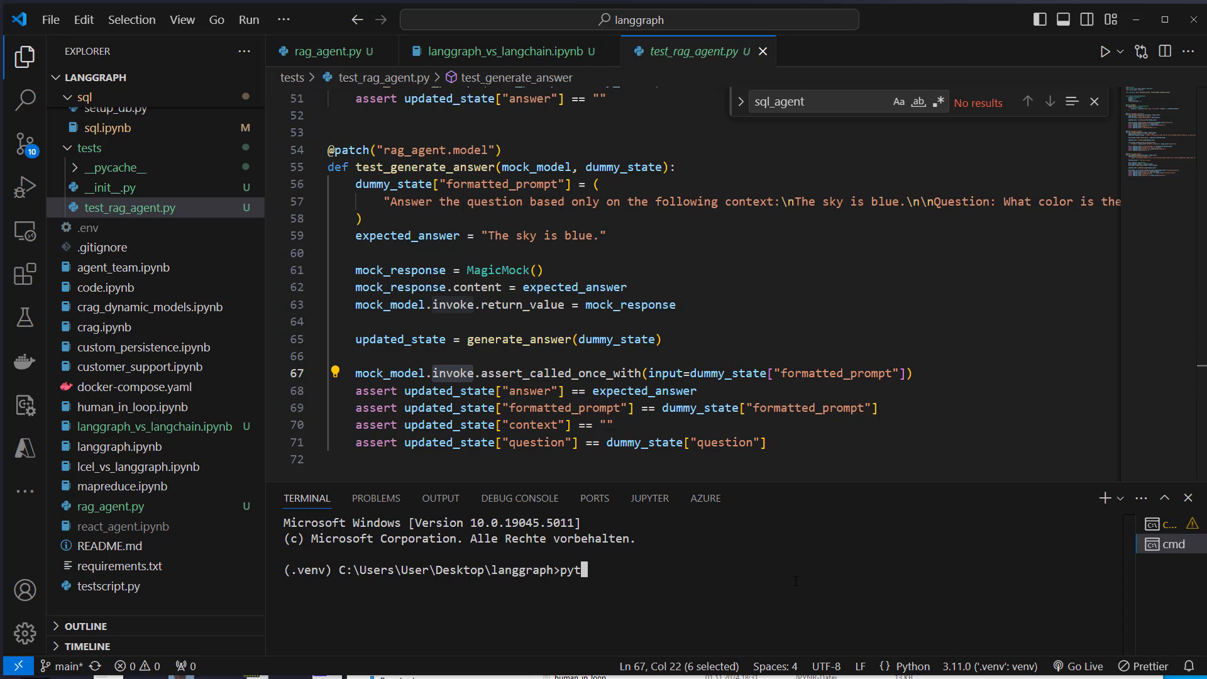